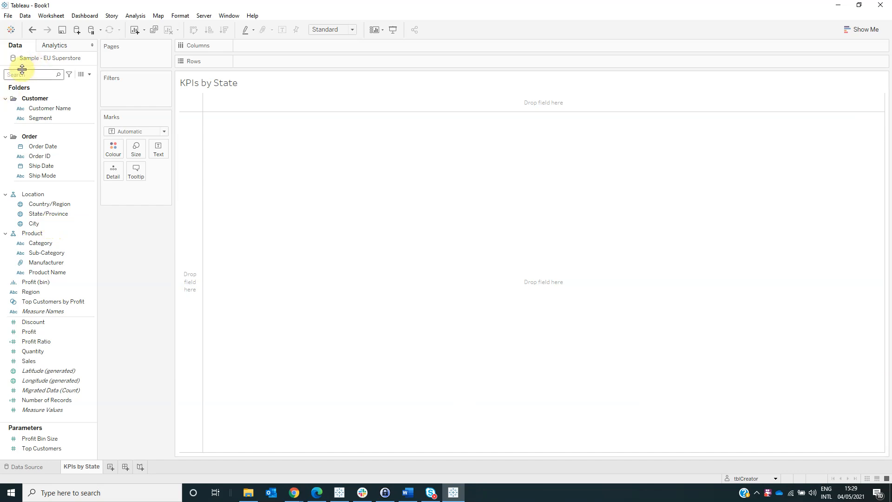
{"action": "mouse_move", "coordinate": [64, 62]}
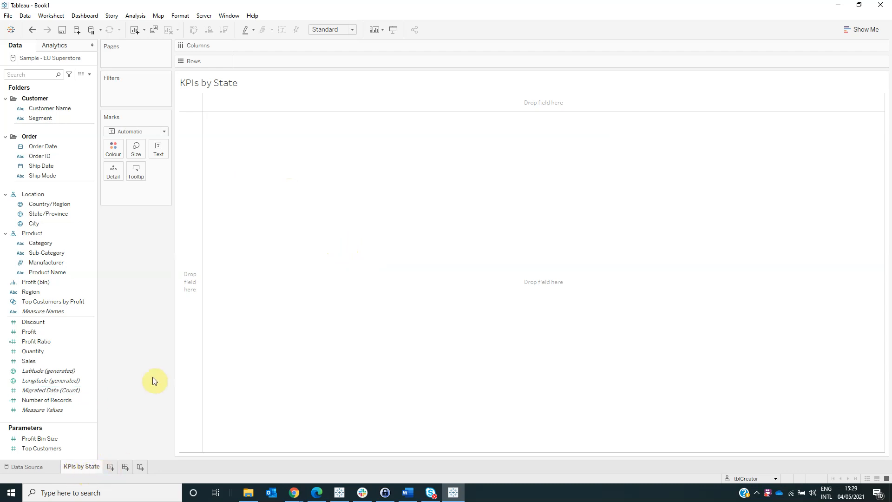
Place Order Date years on Columns and move Measure Names to Columns beside them.
{"action": "left_click", "coordinate": [41, 165]}
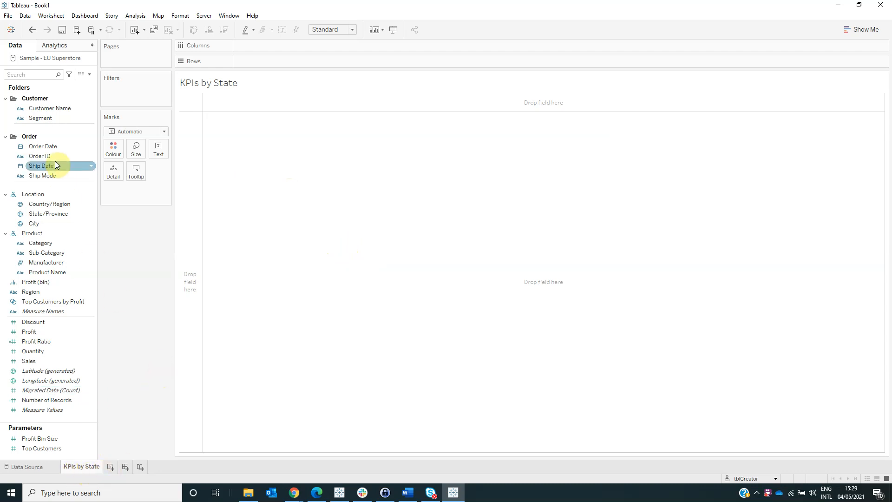
{"action": "left_click_drag", "start_coordinate": [43, 146], "coordinate": [268, 46]}
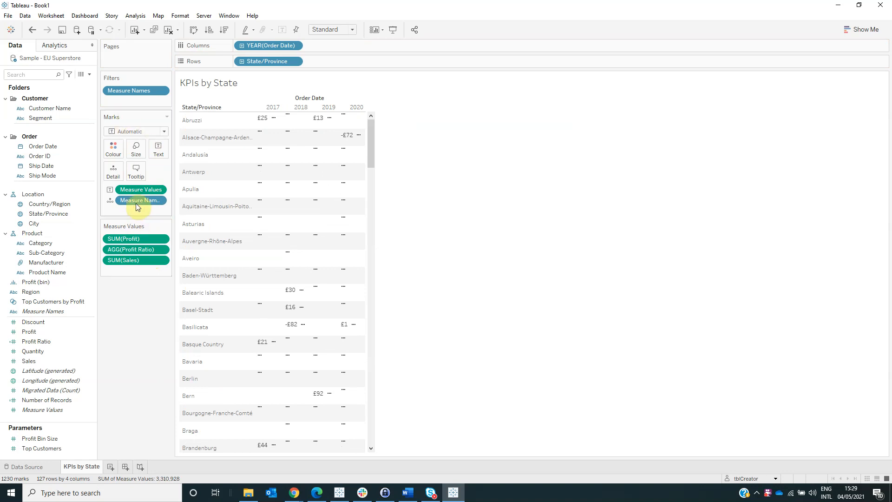
{"action": "left_click_drag", "start_coordinate": [139, 200], "coordinate": [343, 47]}
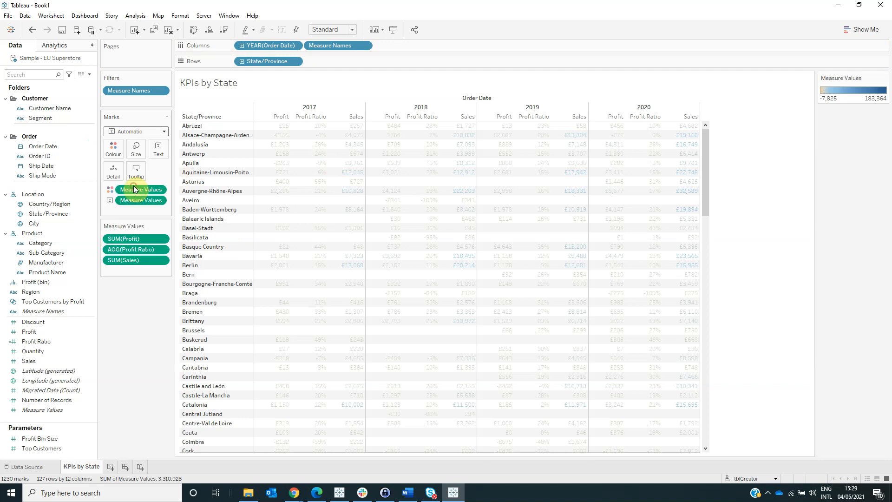
Give Measure Values on Colour separate legends for Profit, Profit Ratio and Sales.
{"action": "right_click", "coordinate": [140, 189]}
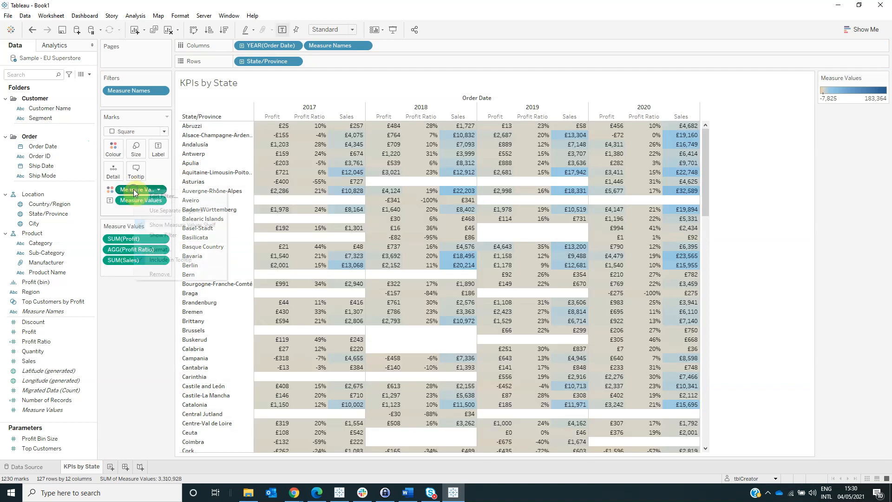
{"action": "right_click", "coordinate": [136, 190]}
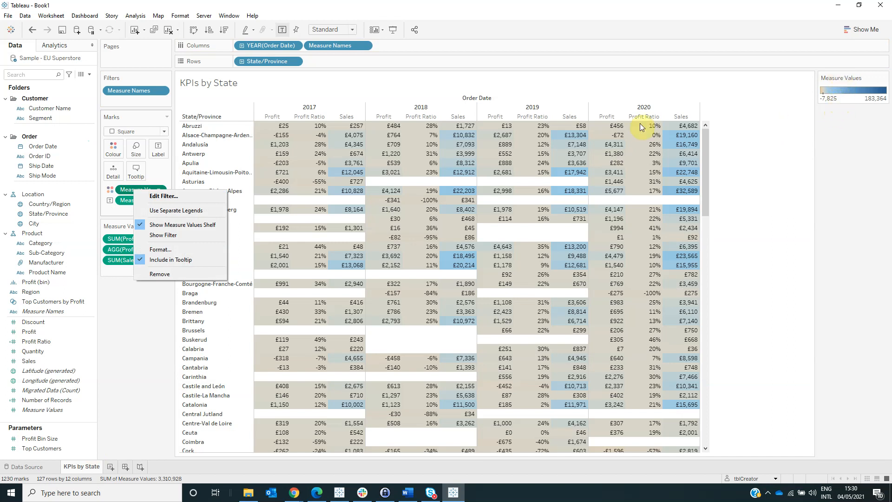
{"action": "mouse_move", "coordinate": [442, 108]}
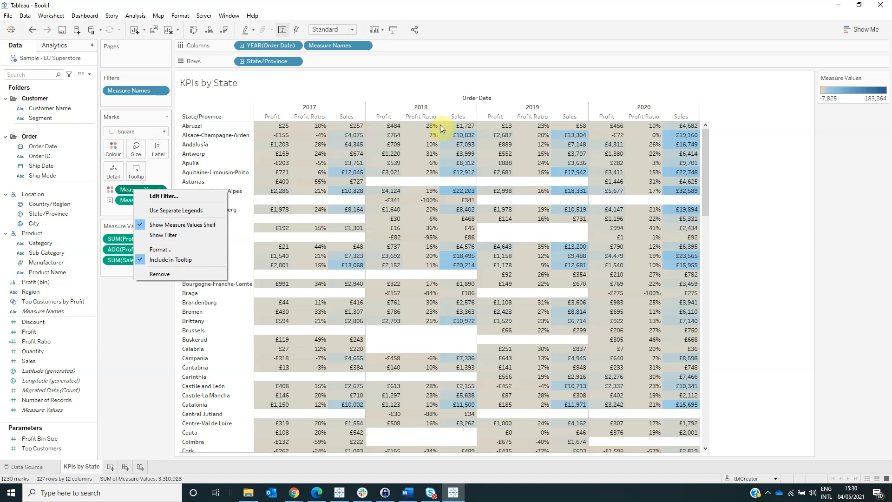
{"action": "mouse_move", "coordinate": [800, 169]}
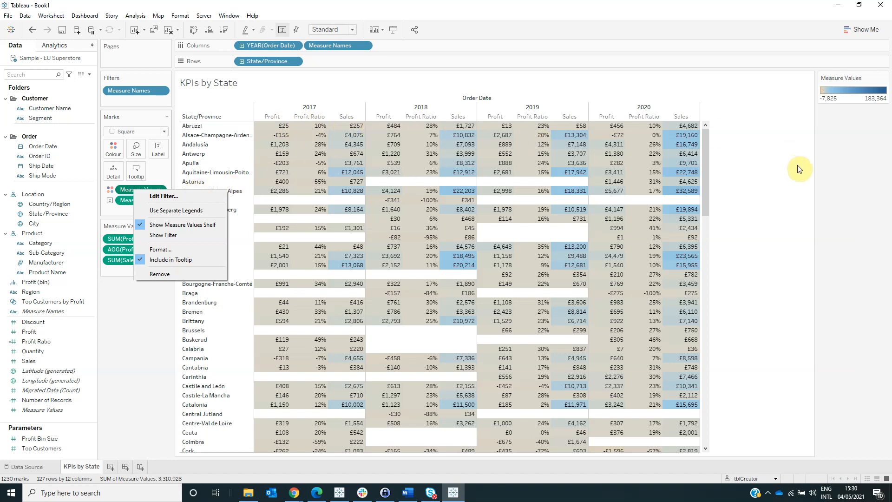
{"action": "mouse_move", "coordinate": [136, 174]}
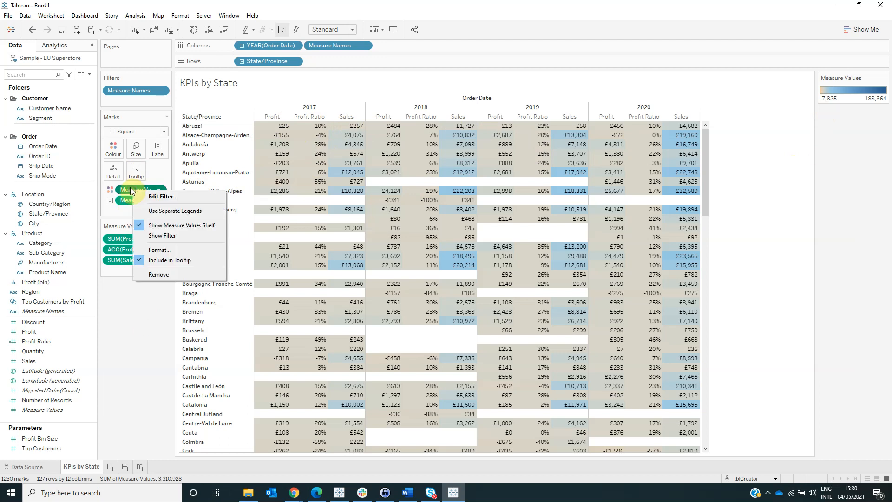
{"action": "mouse_move", "coordinate": [158, 214]}
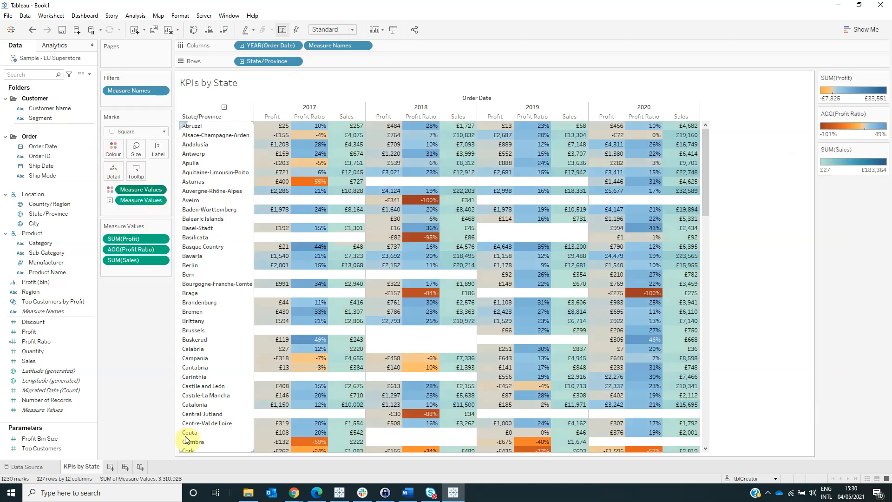
Add a new worksheet and rename it Parameter.
{"action": "left_click", "coordinate": [137, 466]}
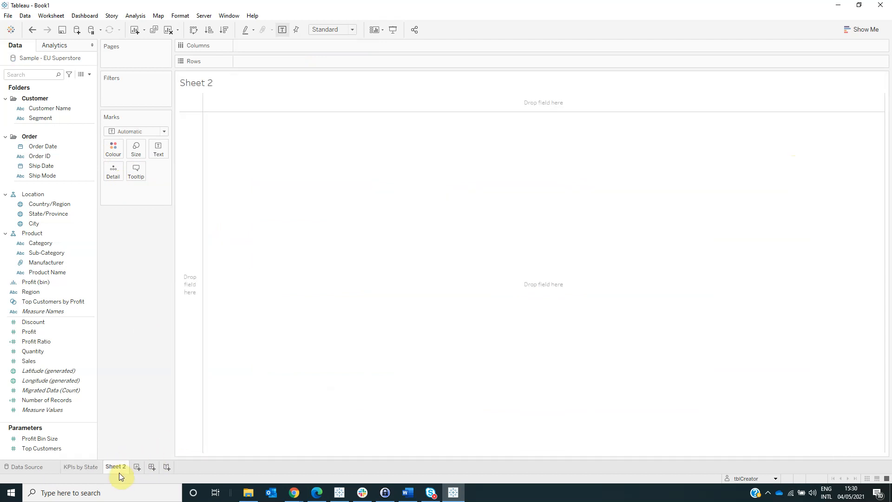
{"action": "double_click", "coordinate": [115, 467]}
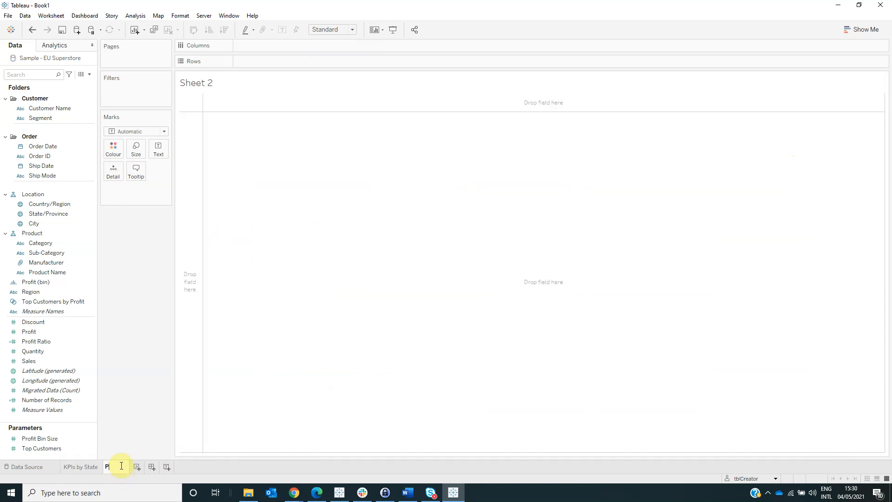
{"action": "left_click", "coordinate": [120, 466]}
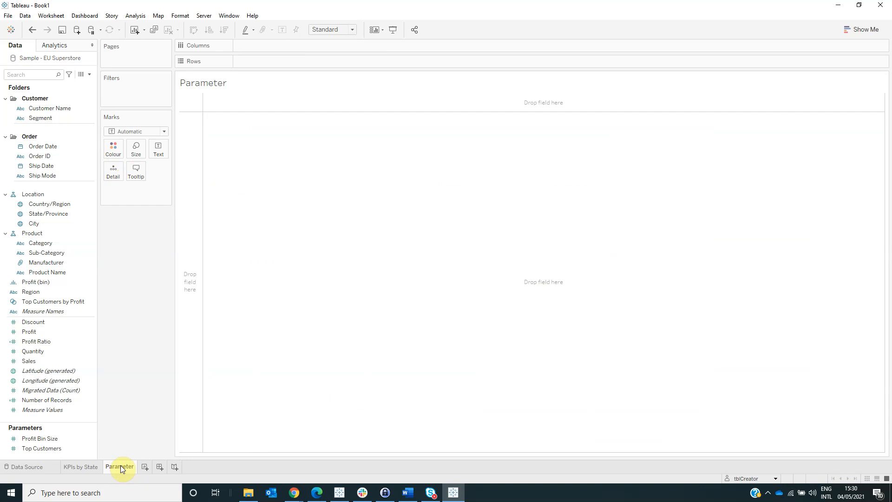
{"action": "mouse_move", "coordinate": [136, 431]}
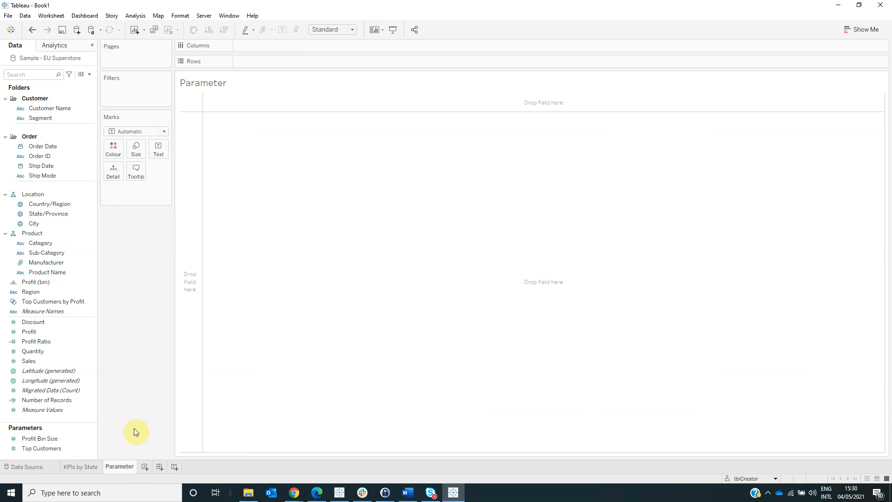
{"action": "mouse_move", "coordinate": [127, 288]}
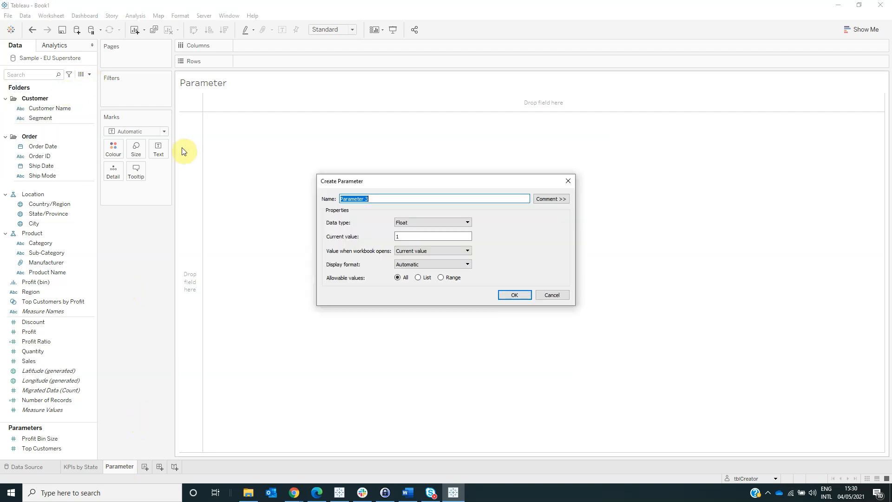
Create a String parameter MultiParam with its current value cleared.
{"action": "type", "text": "MultiParam"}
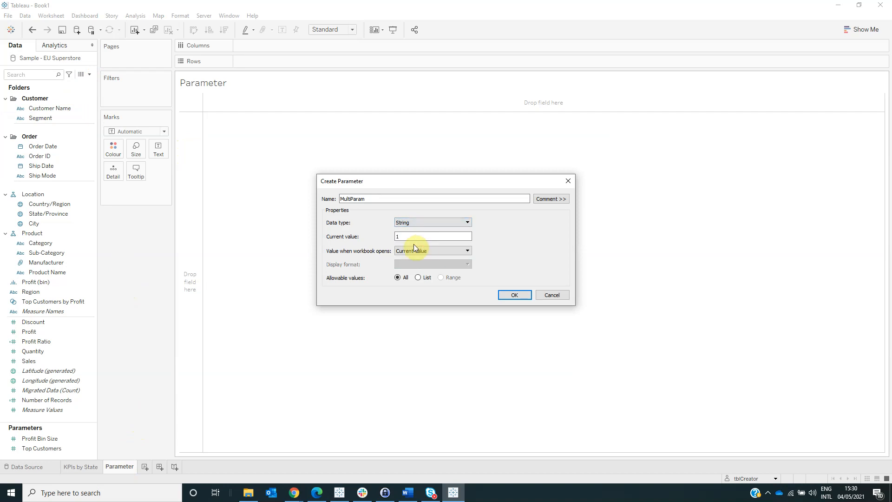
{"action": "left_click", "coordinate": [432, 236]}
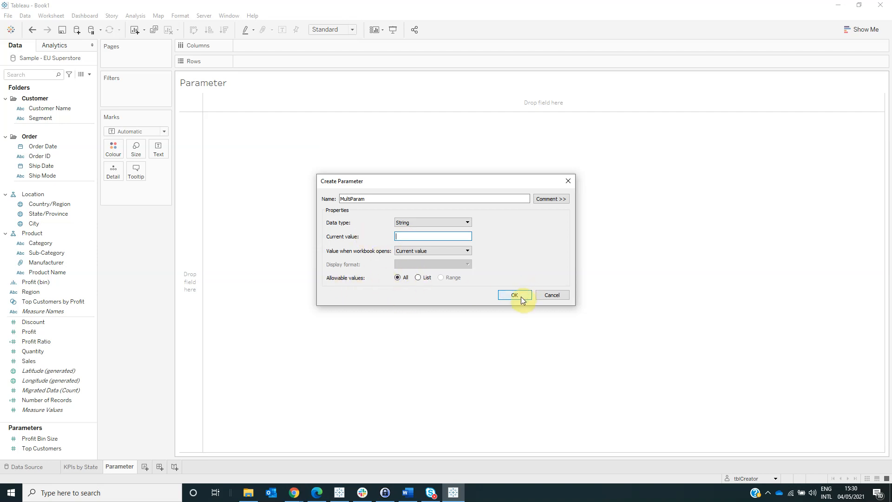
{"action": "left_click", "coordinate": [514, 295]}
{"action": "type", "text": "M"}
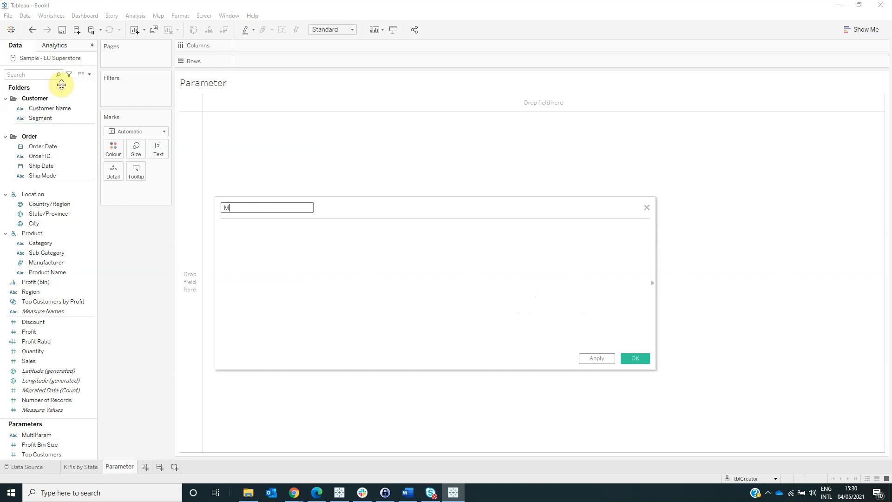
Define calculated field MIN(0) as min(0.0) and save it.
{"action": "type", "text": "IN(0"}
{"action": "left_click", "coordinate": [435, 286]}
{"action": "type", "text": "min"}
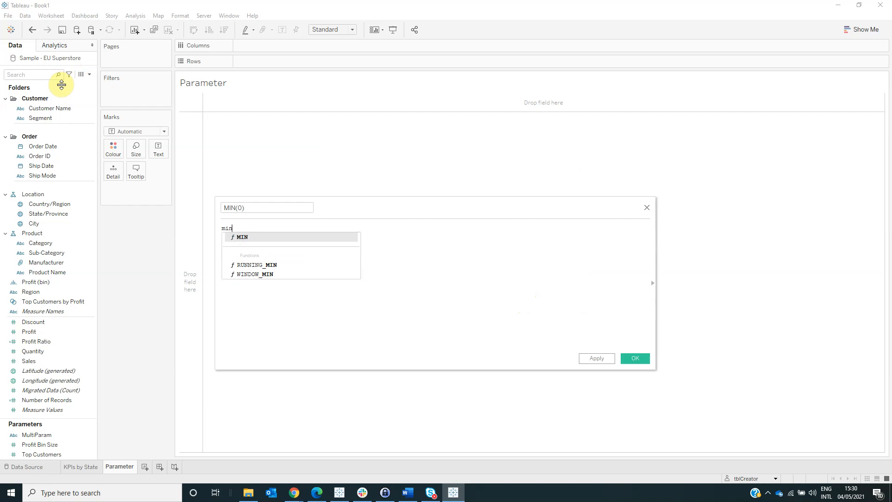
{"action": "type", "text": "(0.0"}
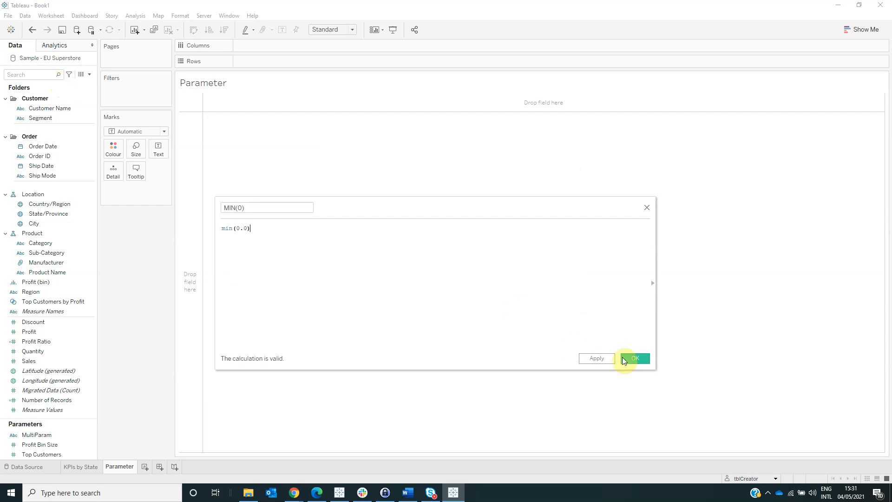
{"action": "left_click", "coordinate": [635, 358]}
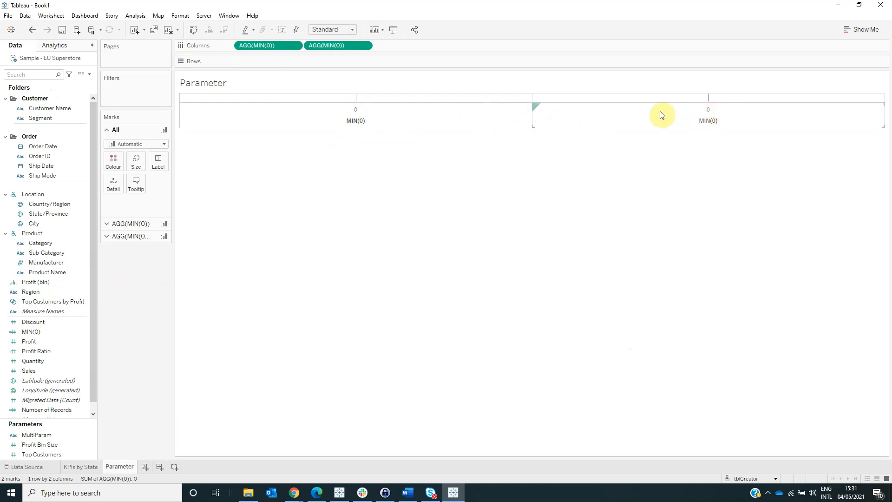
Combine the two MIN(0) columns on a dual axis so they overlap at 0.
{"action": "right_click", "coordinate": [660, 116]}
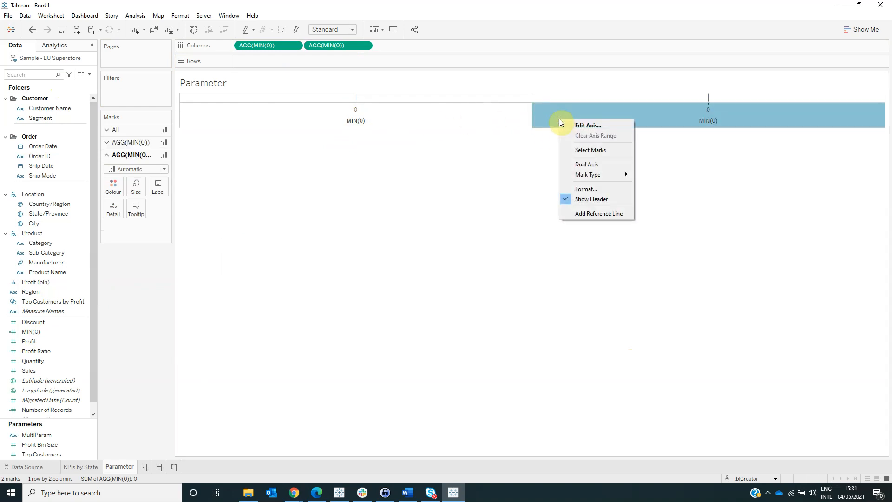
{"action": "mouse_move", "coordinate": [602, 165]}
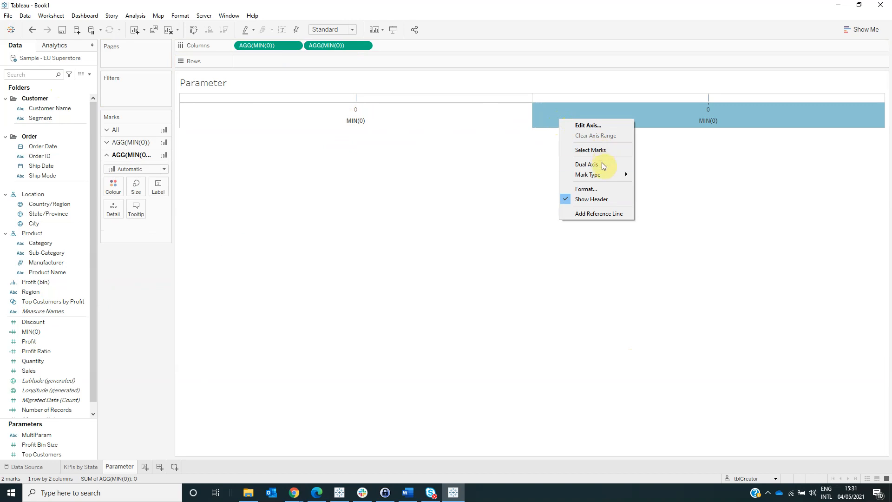
{"action": "left_click", "coordinate": [586, 165]}
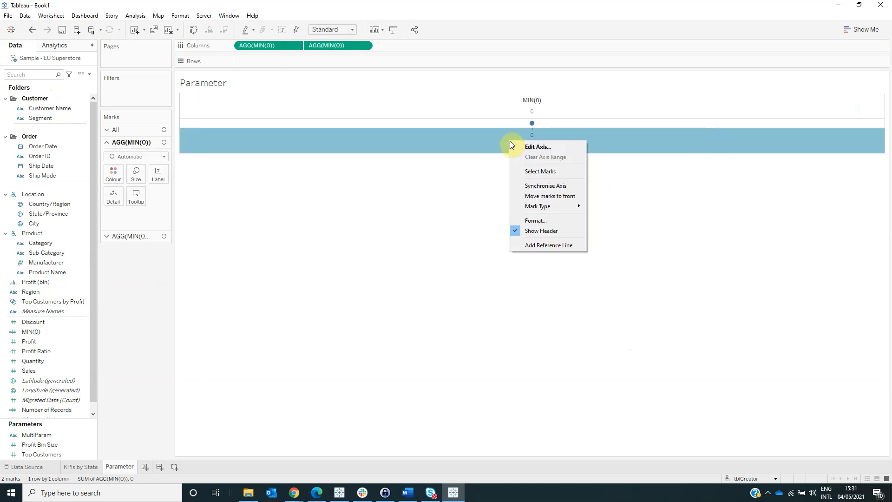
{"action": "mouse_move", "coordinate": [539, 188]}
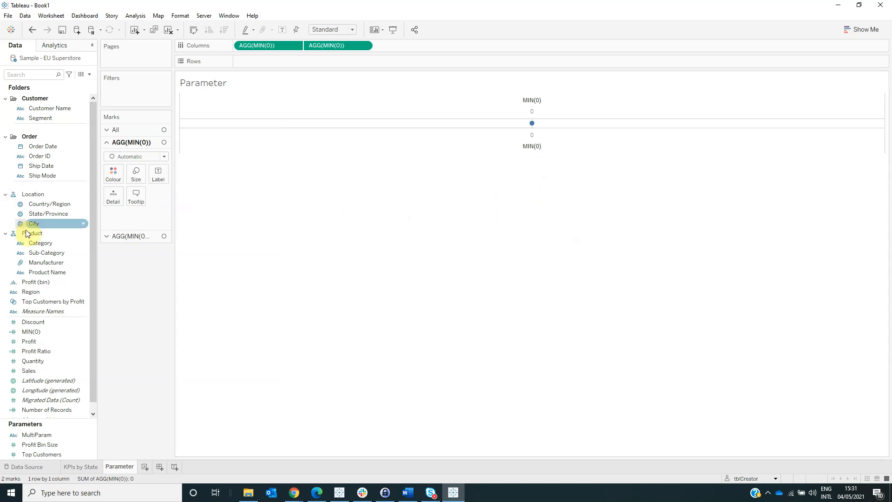
Put Segment on Rows to split the zero marks into Consumer, Corporate, Home Office.
{"action": "type", "text": "seg"}
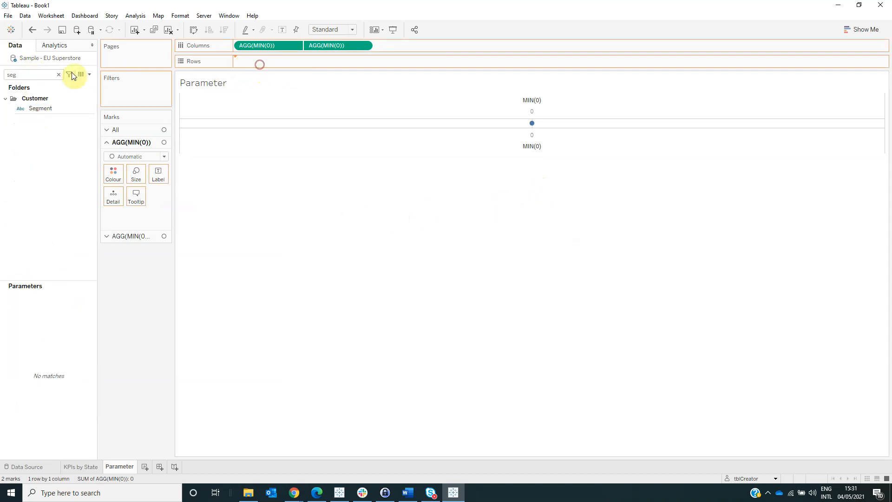
{"action": "left_click_drag", "start_coordinate": [40, 108], "coordinate": [268, 62]}
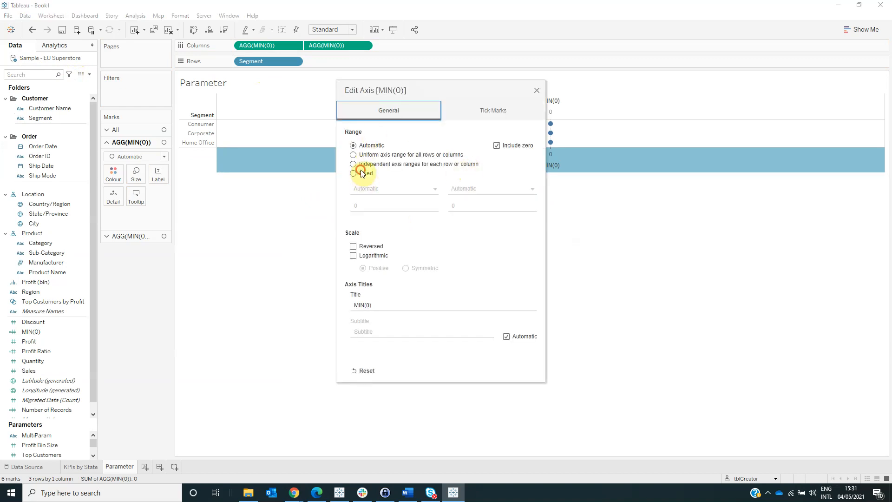
Fix the MIN(0) axis range from -1 to 10 and hide its header.
{"action": "left_click", "coordinate": [353, 173]}
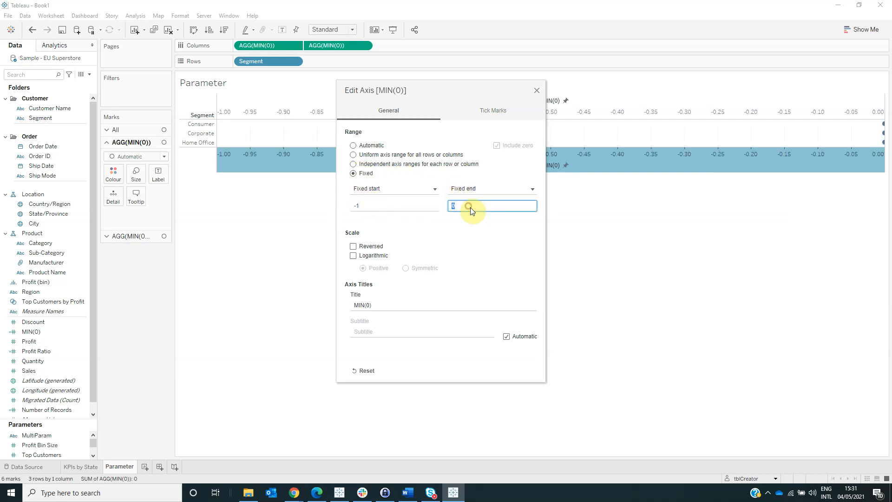
{"action": "type", "text": "10"}
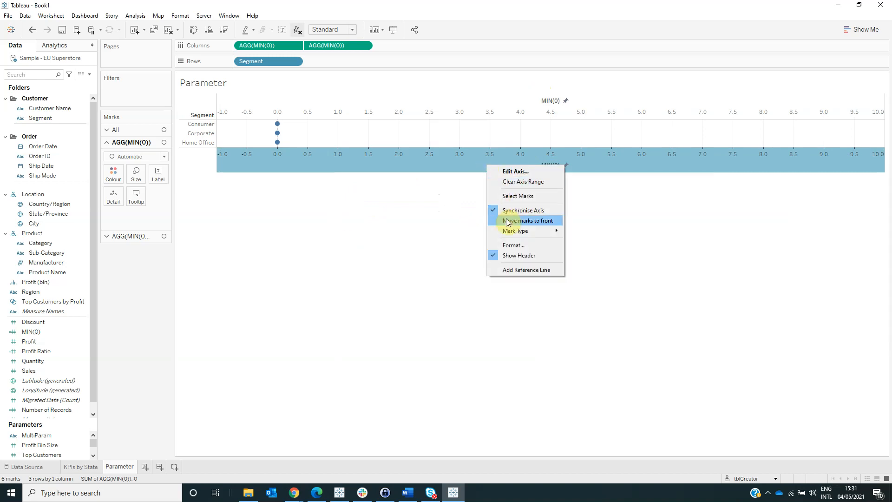
{"action": "mouse_move", "coordinate": [514, 263]}
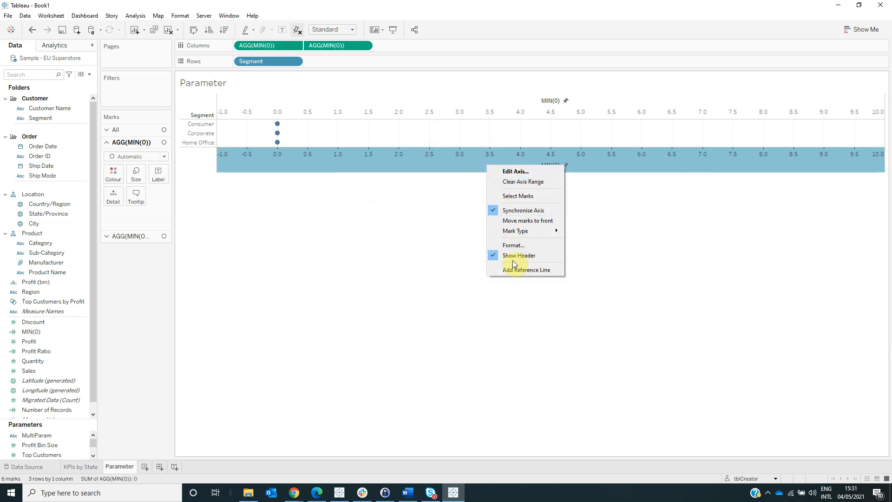
{"action": "left_click", "coordinate": [518, 255]}
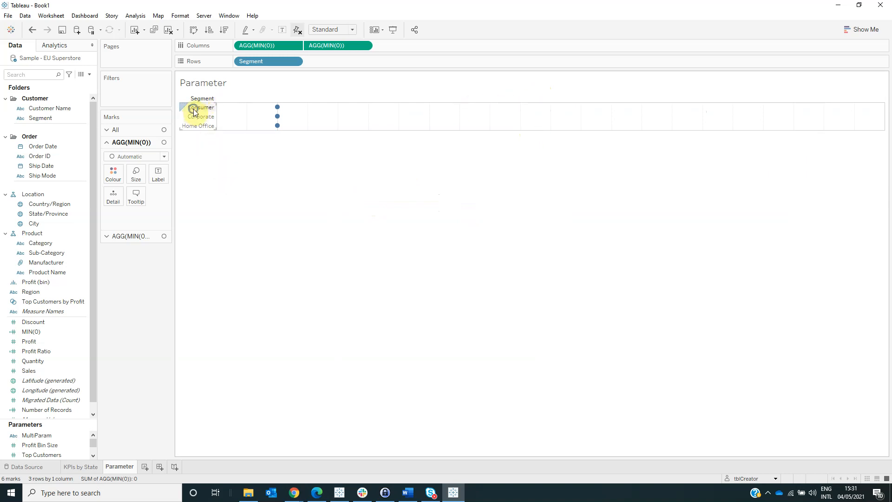
Set the sheet fit to Entire View so the three dots spread vertically.
{"action": "left_click", "coordinate": [351, 29]}
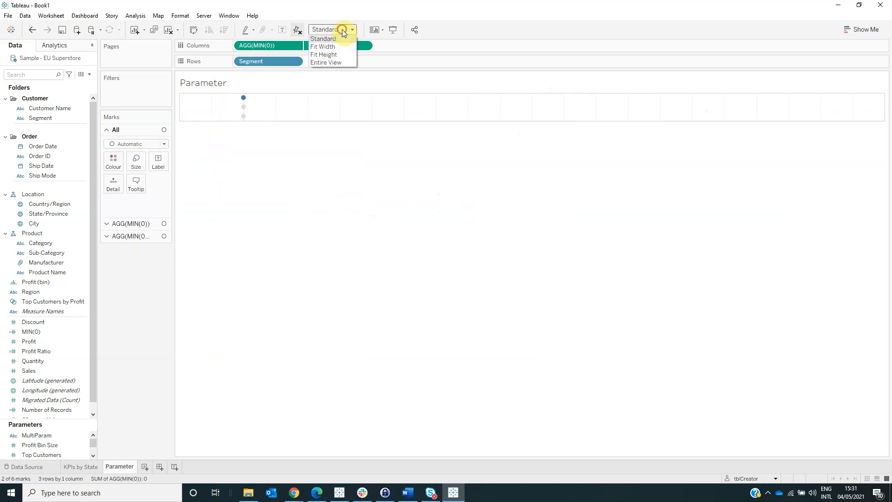
{"action": "mouse_move", "coordinate": [326, 62]}
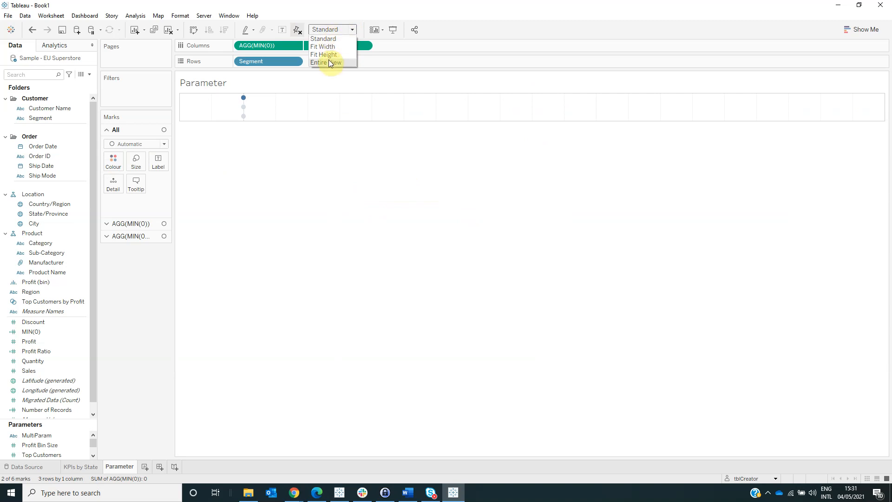
{"action": "left_click", "coordinate": [326, 62]}
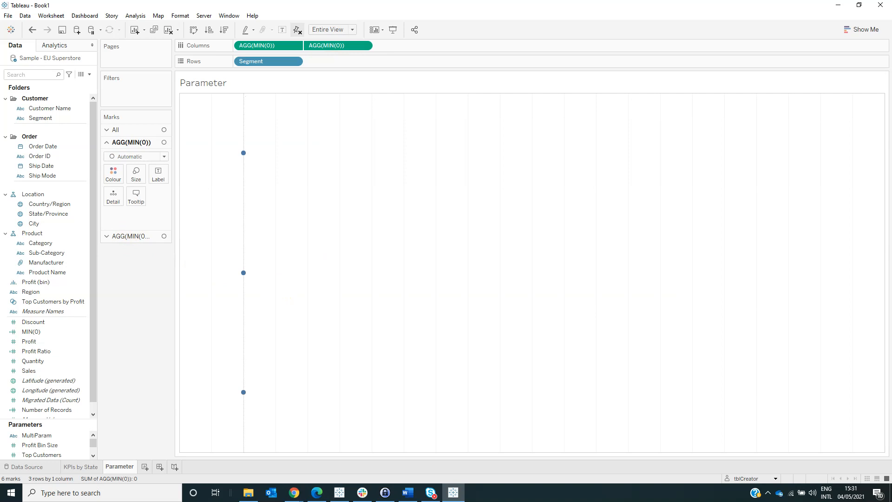
{"action": "mouse_move", "coordinate": [405, 281]}
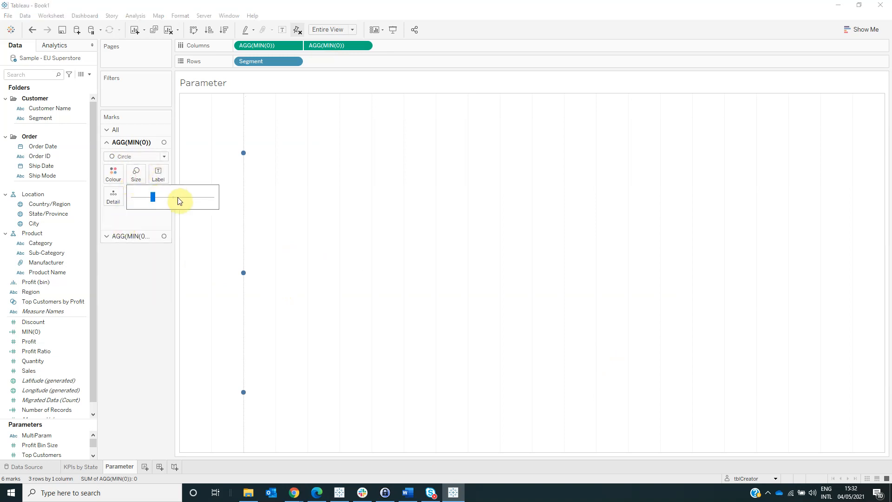
Enlarge the first layer's circles and lower their colour opacity to about 40%.
{"action": "left_click", "coordinate": [113, 174]}
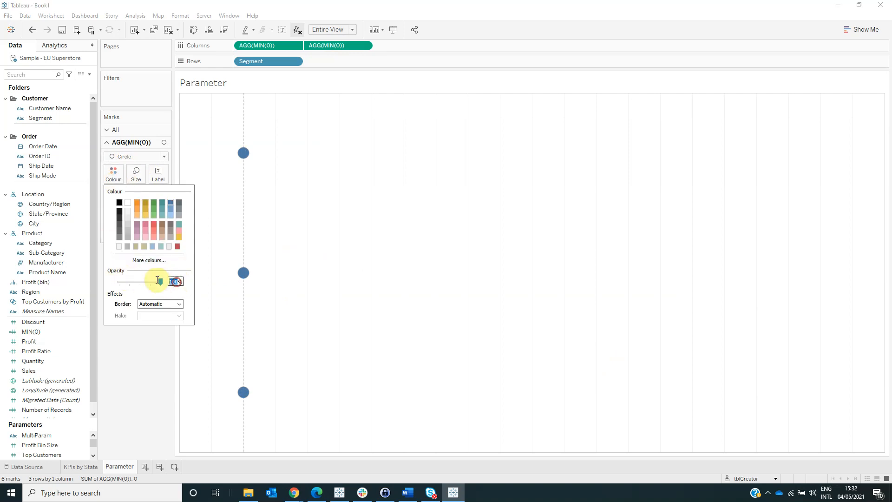
{"action": "left_click_drag", "start_coordinate": [161, 281], "coordinate": [158, 281]}
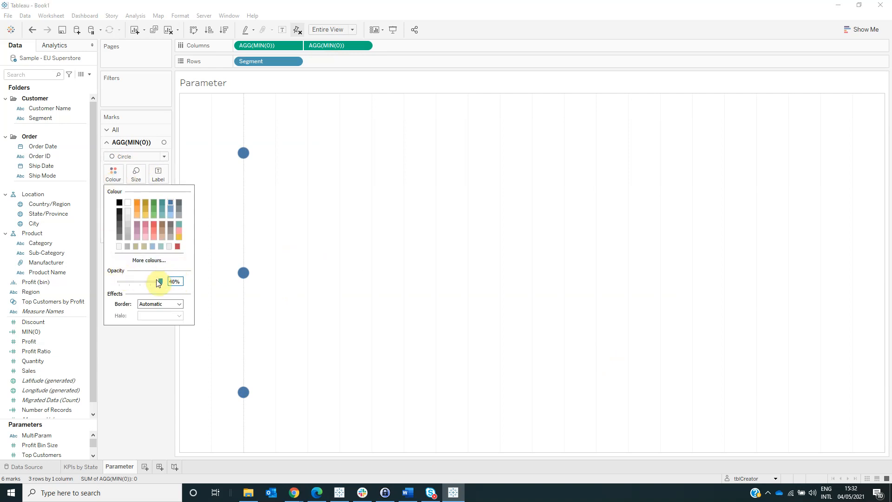
{"action": "left_click_drag", "start_coordinate": [156, 282], "coordinate": [136, 281]}
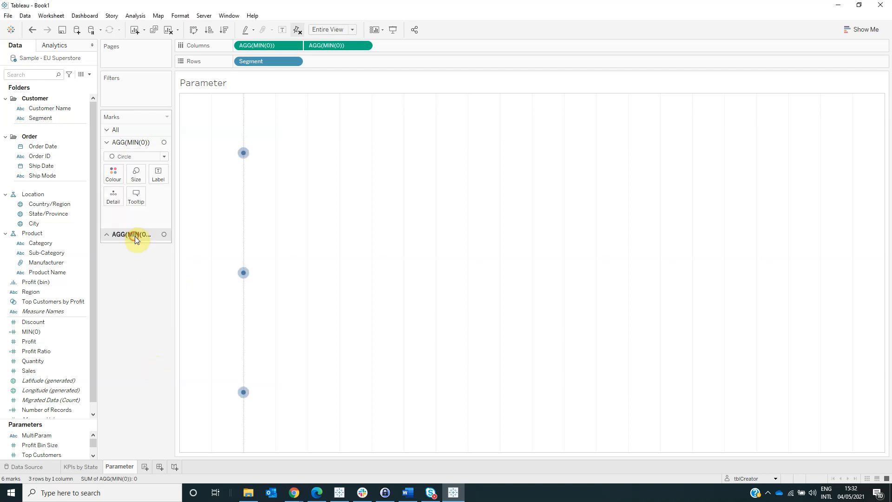
Set the second AGG(MIN(0)) layer to Shape marks using the filled circle.
{"action": "left_click", "coordinate": [135, 169]}
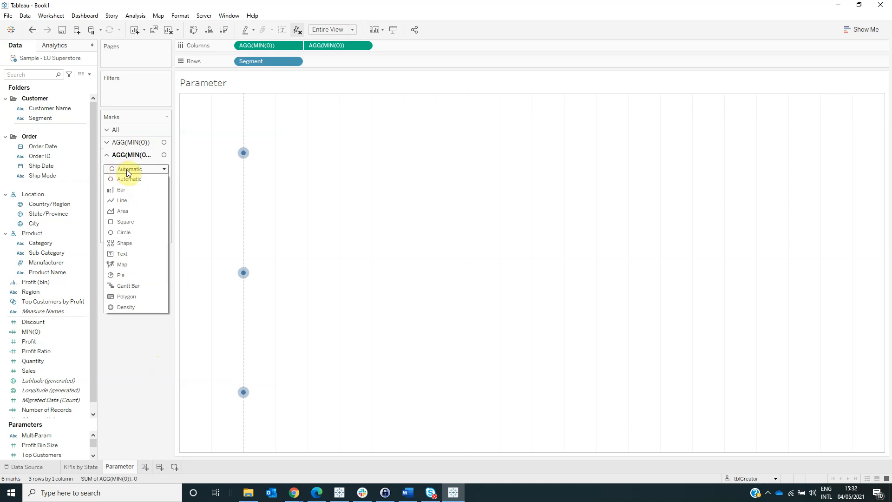
{"action": "left_click", "coordinate": [124, 243]}
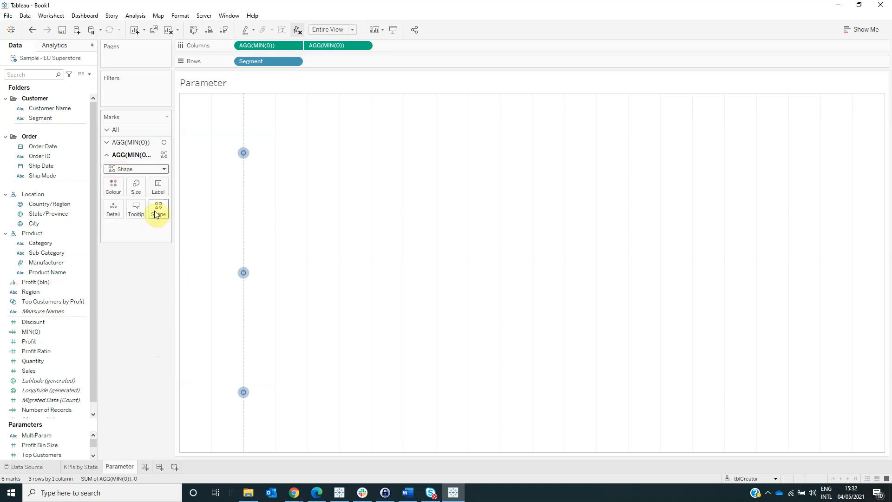
{"action": "left_click", "coordinate": [158, 209]}
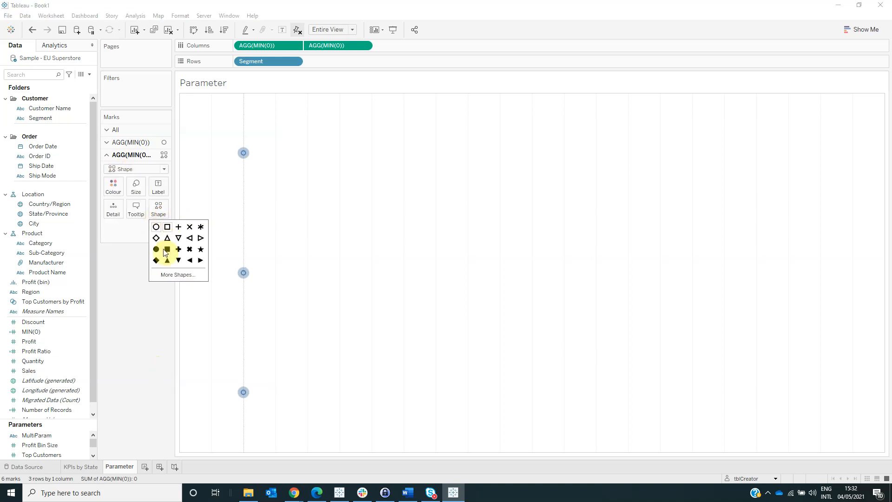
{"action": "left_click", "coordinate": [136, 185]}
{"action": "type", "text": "On/"}
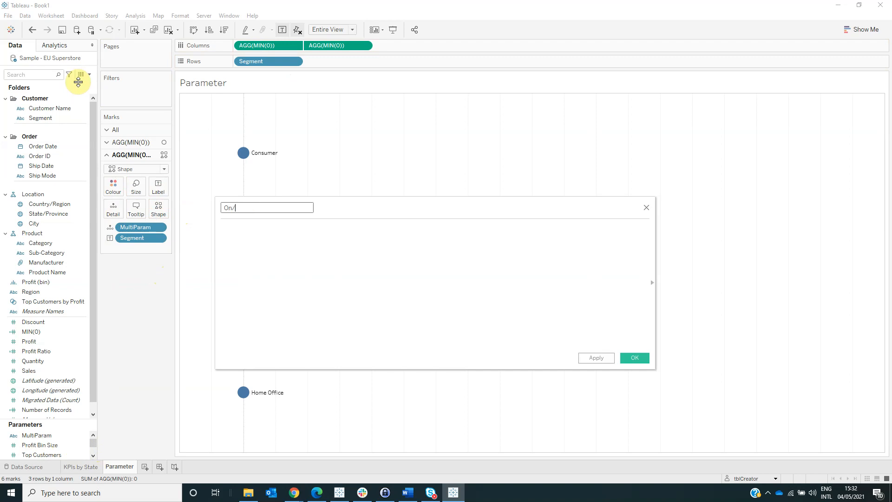
Begin the On/Off calculated field's formula (typing 'cont').
{"action": "type", "text": "cont"}
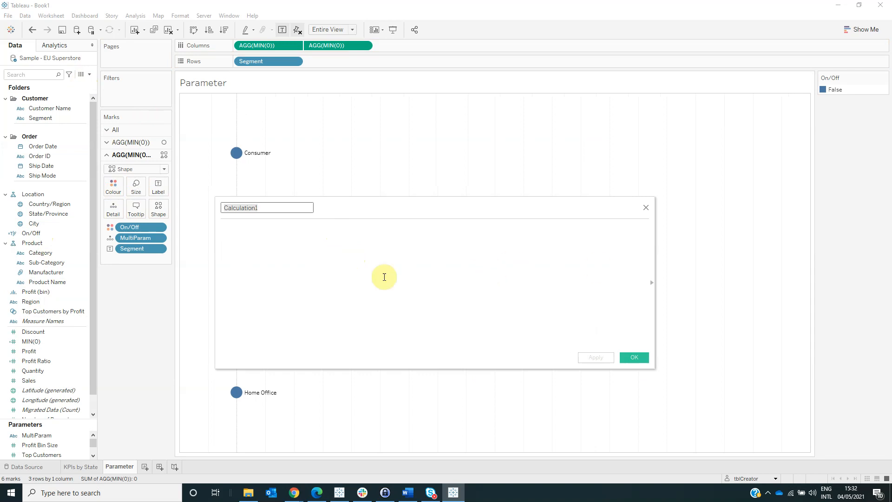
Write the Parameter Action formula: IF CONTAINS removes [Segment] via REPLACE, ELSE appends ','+[Segment].
{"action": "type", "text": "Parameter A"}
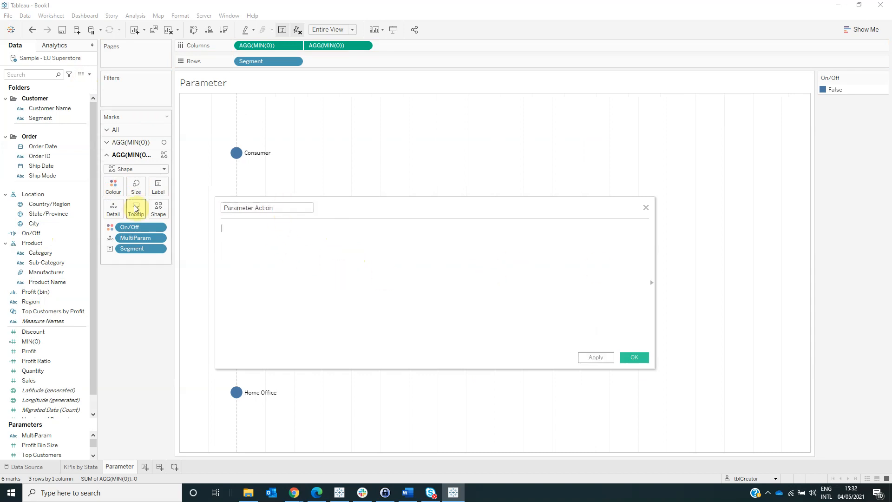
{"action": "type", "text": "i"}
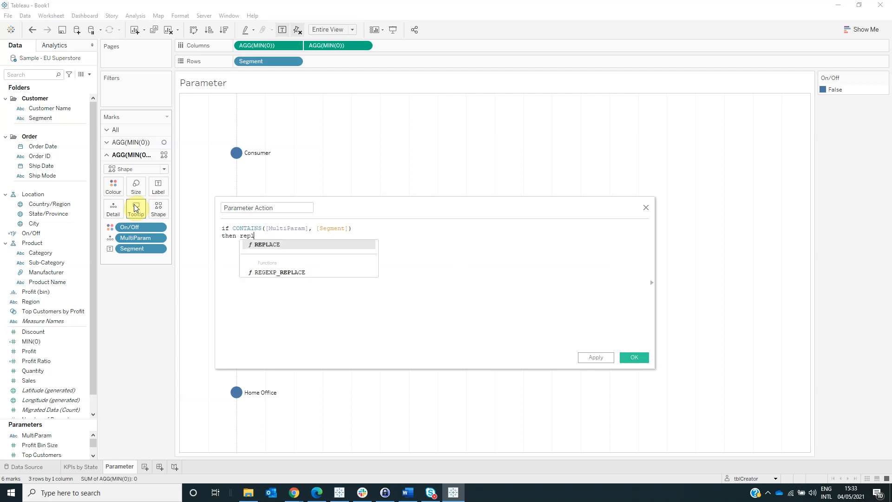
{"action": "type", "text": "REPLACE([MultiParam], se"}
{"action": "type", "text": "else"}
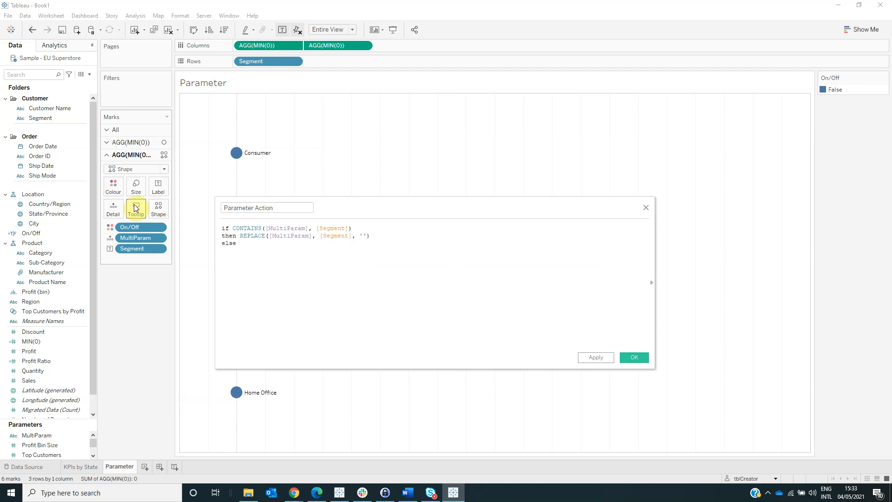
{"action": "type", "text": "[MultiParam] +"}
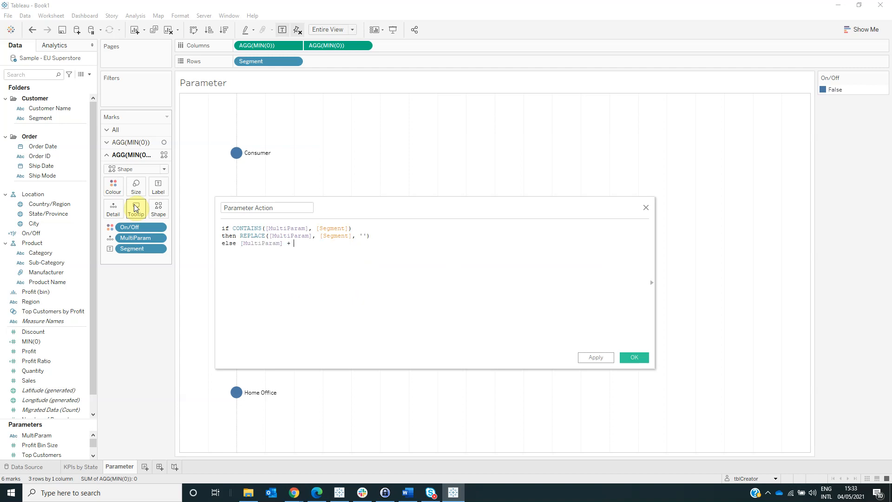
{"action": "type", "text": ",'"}
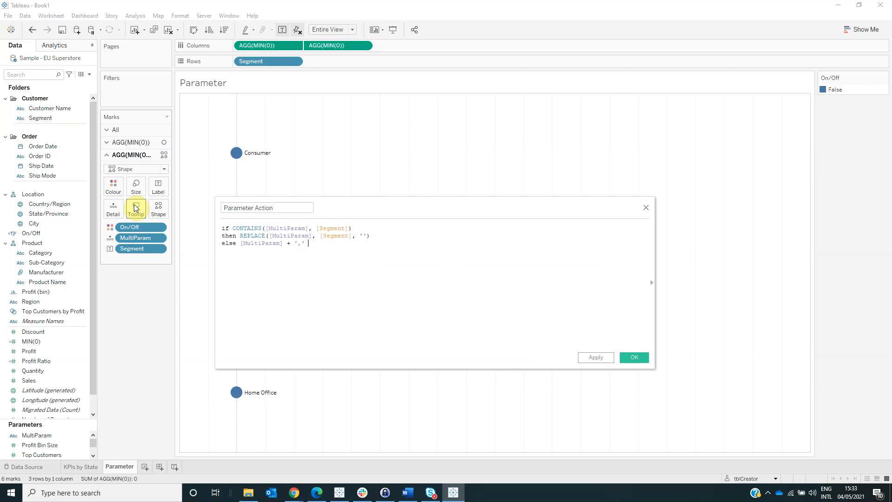
{"action": "type", "text": "+"}
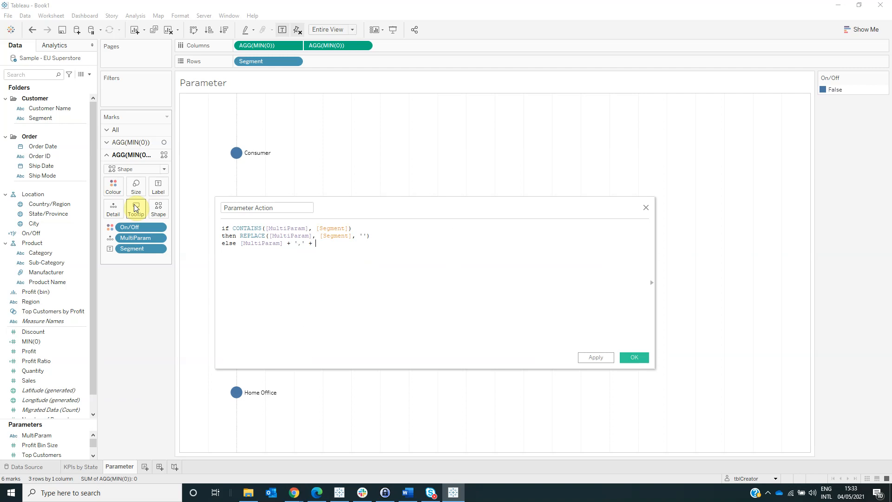
{"action": "type", "text": "[Segment] END"}
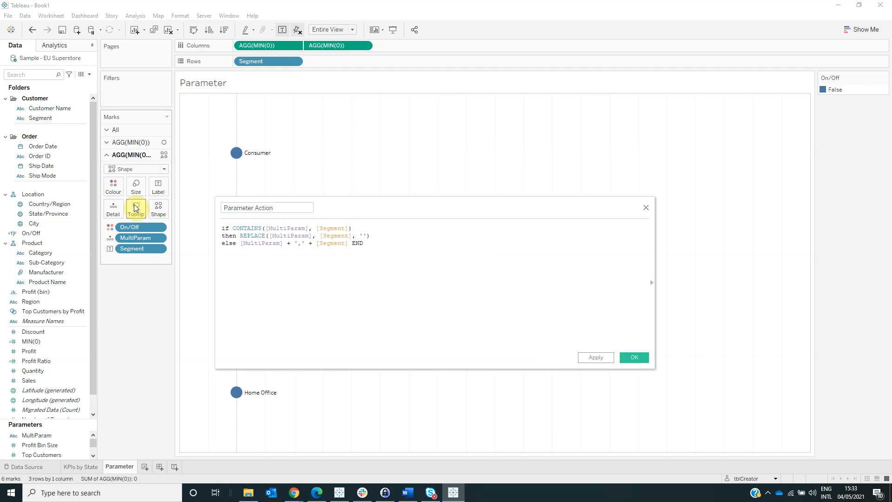
Validate the Parameter Action formula and save the calculated field.
{"action": "left_click", "coordinate": [361, 242]}
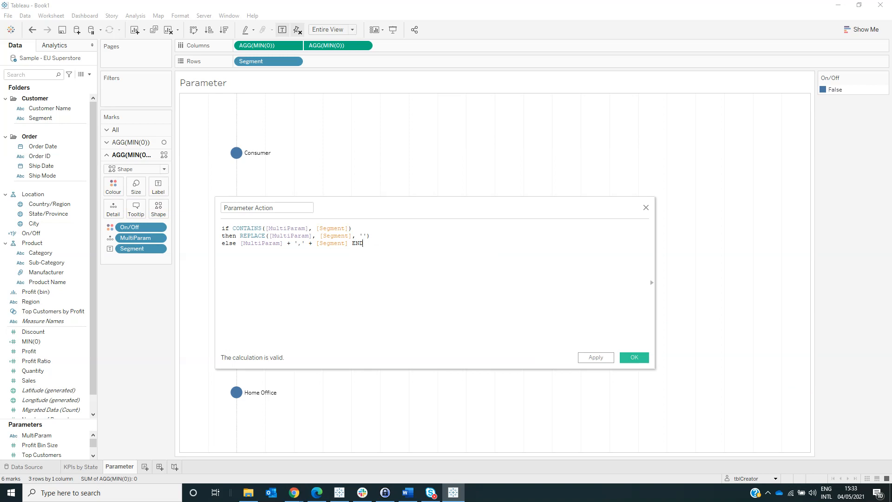
{"action": "left_click", "coordinate": [632, 357]}
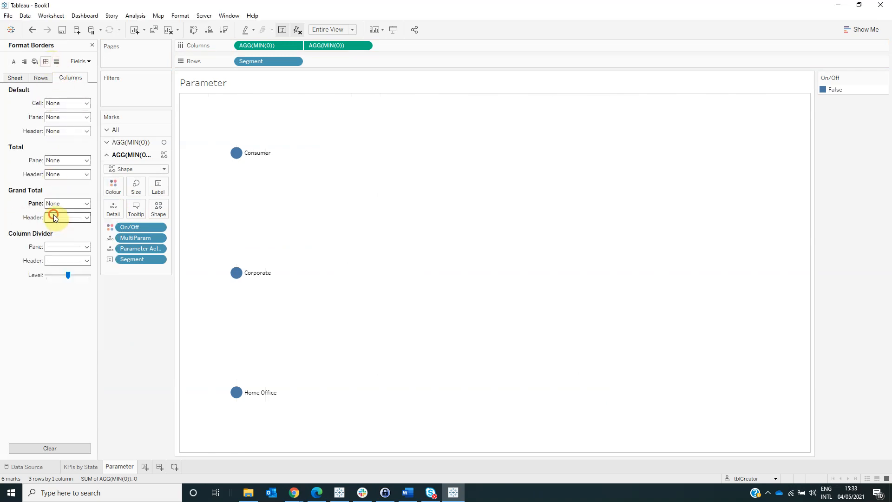
Set the grand total borders on the segment circle sheet to None.
{"action": "left_click", "coordinate": [87, 246]}
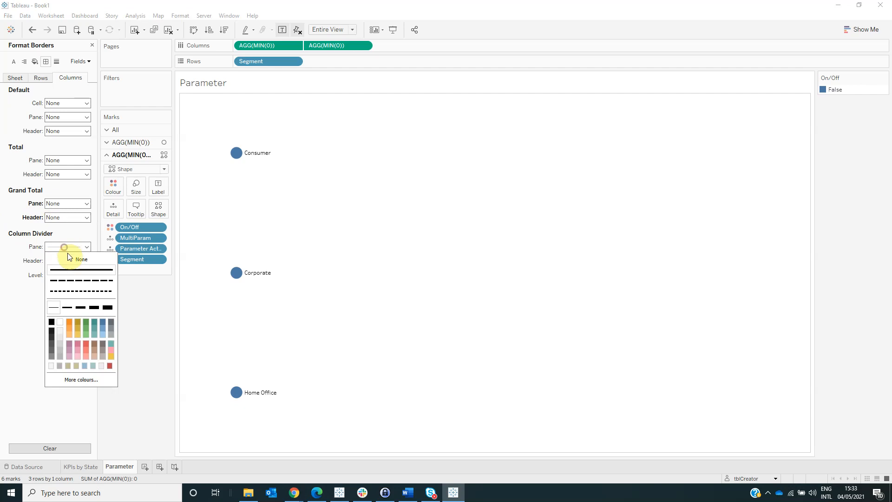
{"action": "left_click", "coordinate": [40, 78]}
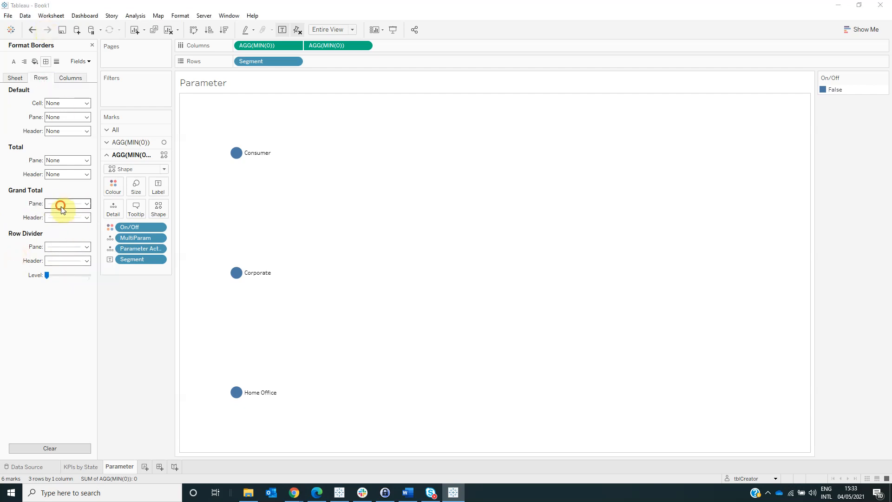
{"action": "left_click", "coordinate": [87, 203]}
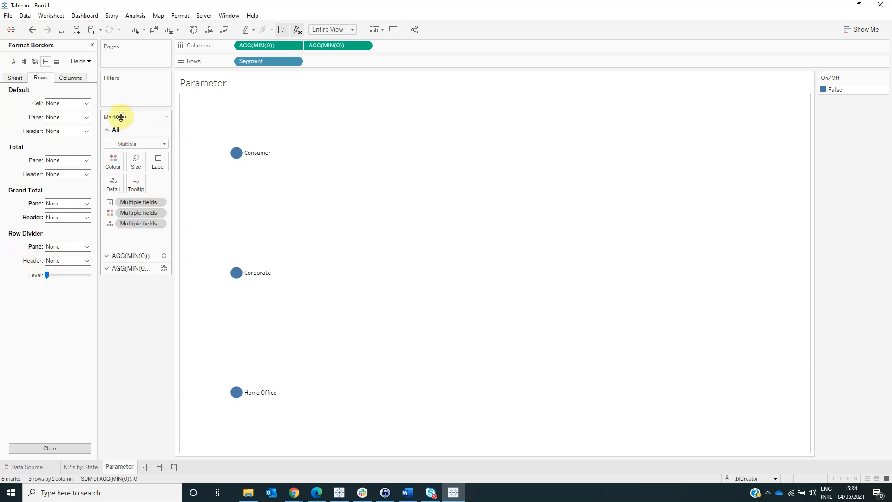
Turn off Show tooltips for all marks on the segment circles.
{"action": "left_click", "coordinate": [136, 183]}
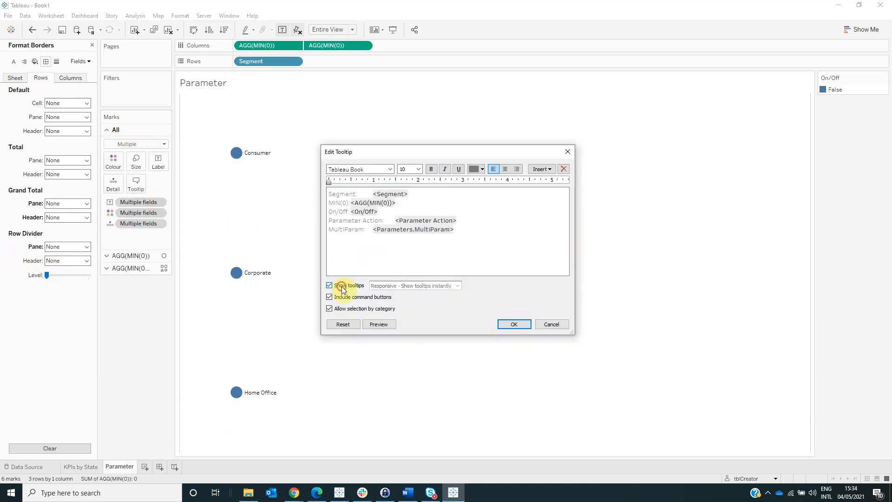
{"action": "left_click", "coordinate": [512, 323]}
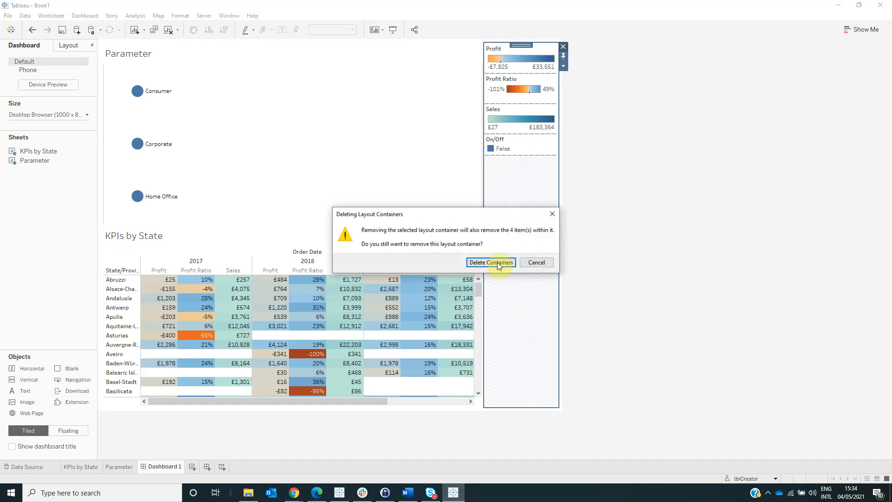
Remove the legend container and bring up the circle sheet's column border formatting.
{"action": "left_click", "coordinate": [490, 263]}
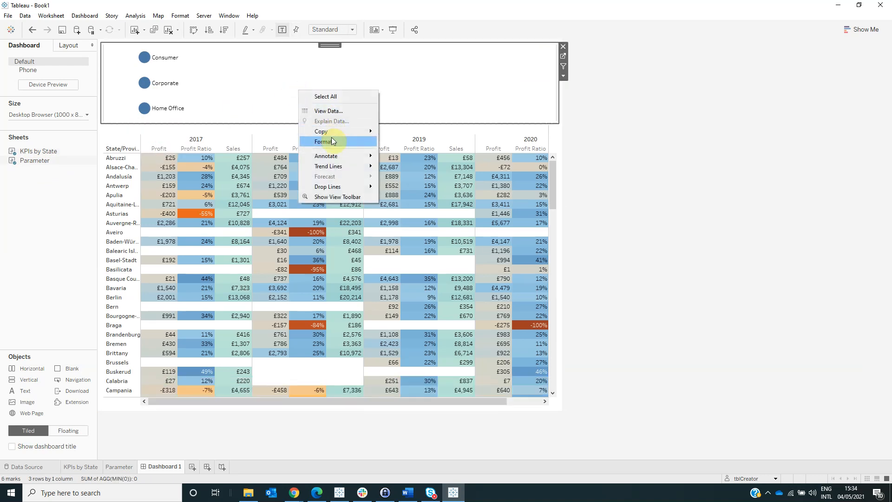
{"action": "left_click", "coordinate": [326, 141]}
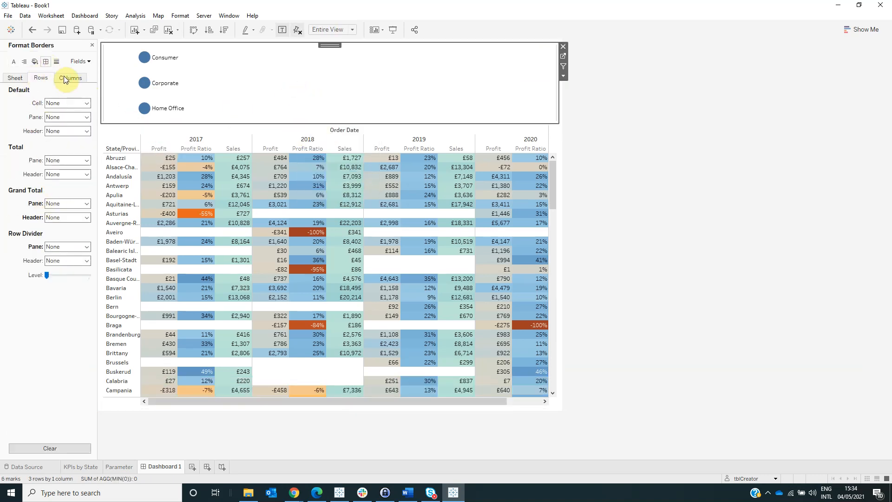
{"action": "left_click", "coordinate": [70, 77]}
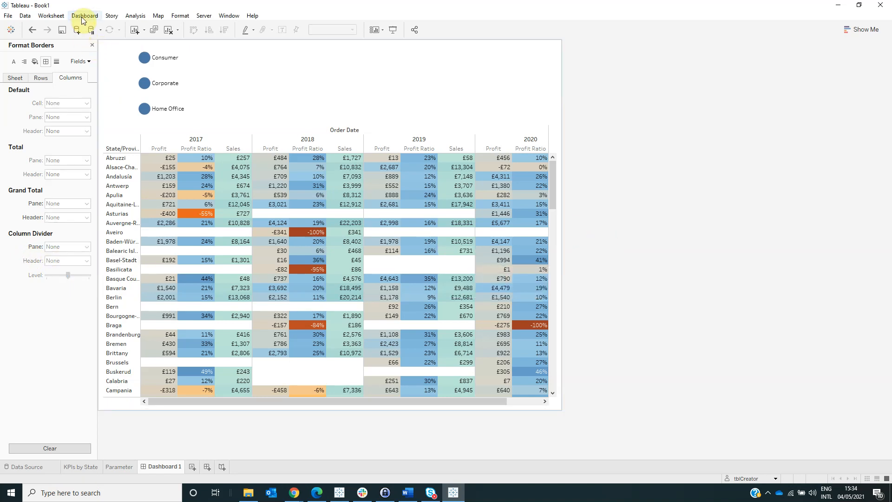
Add a Change Parameter action named Parameter Action sourced from the Parameter sheet only.
{"action": "left_click", "coordinate": [85, 16]}
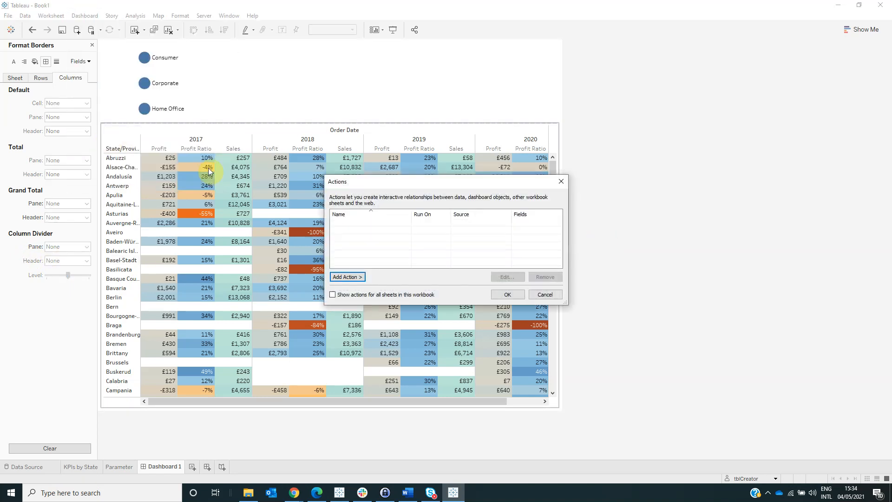
{"action": "mouse_move", "coordinate": [400, 325]}
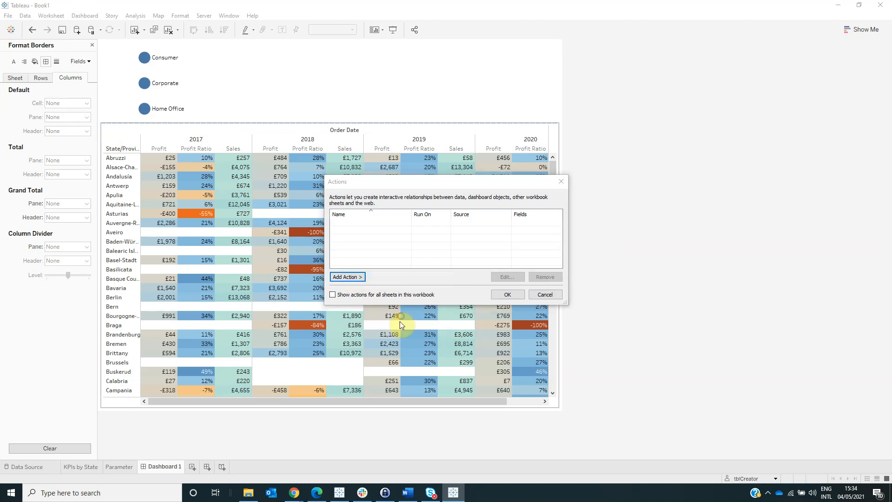
{"action": "left_click", "coordinate": [346, 277]}
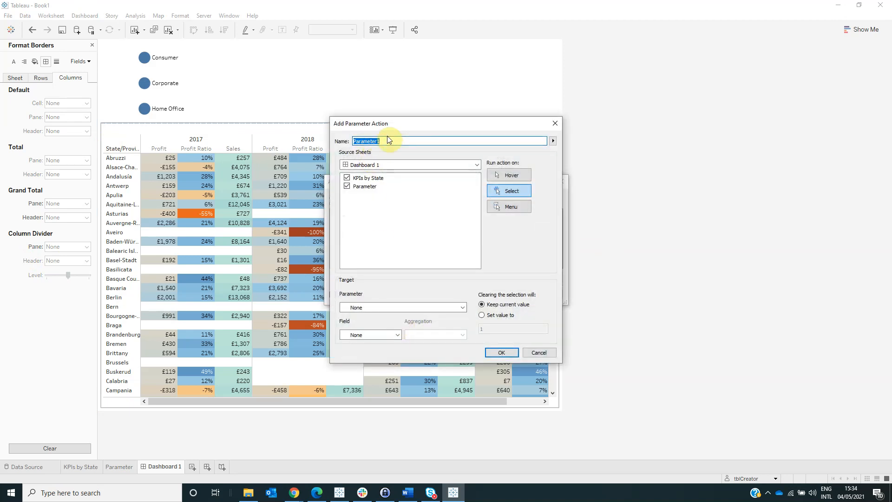
{"action": "type", "text": "Pra"}
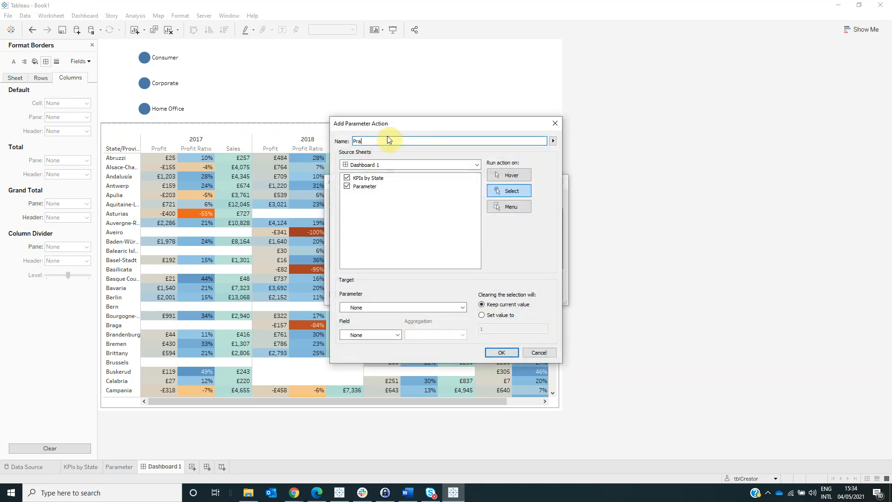
{"action": "type", "text": "Parameter Acti"}
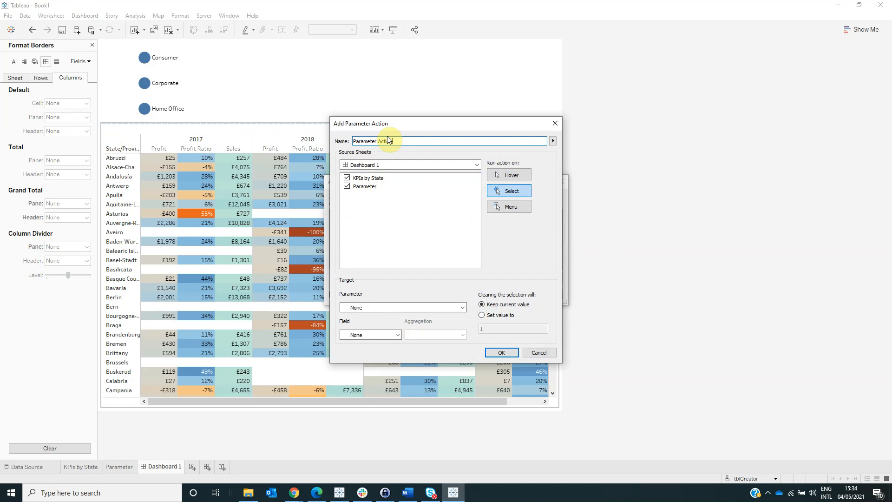
{"action": "left_click", "coordinate": [347, 178]}
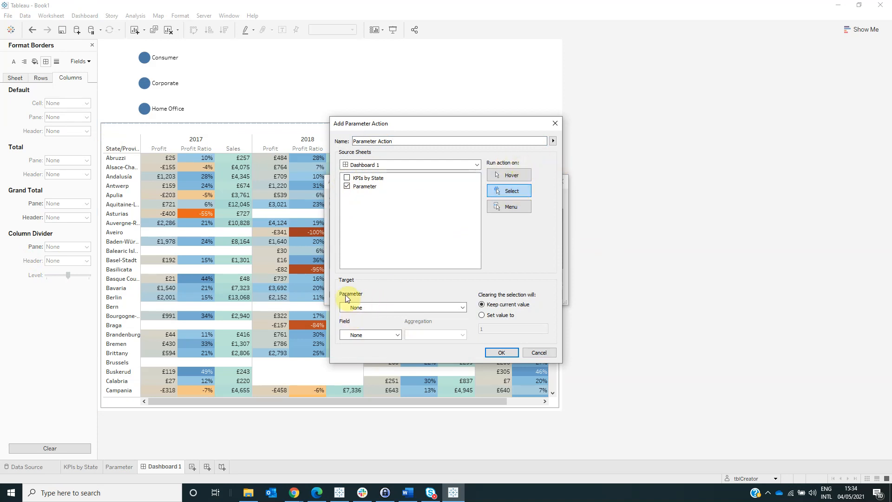
Target MultiParam with the Parameter Action field and confirm the new dashboard action.
{"action": "left_click", "coordinate": [403, 308]}
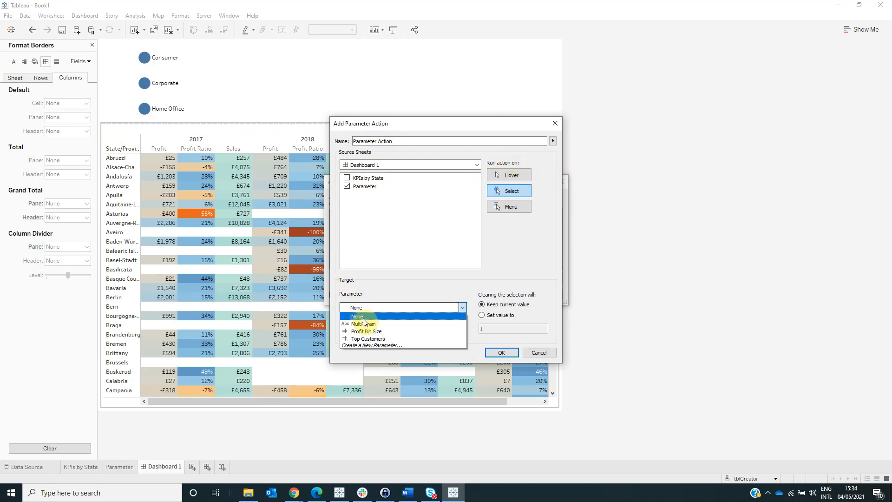
{"action": "left_click", "coordinate": [367, 324]}
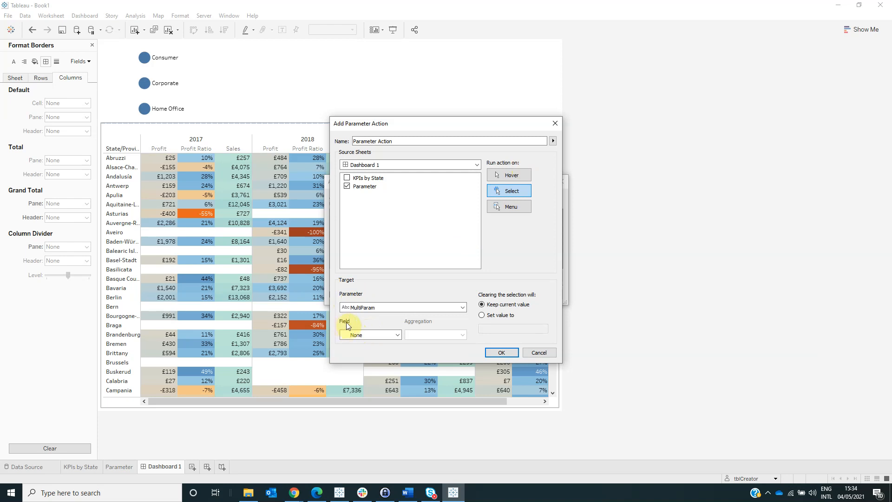
{"action": "left_click", "coordinate": [369, 335]}
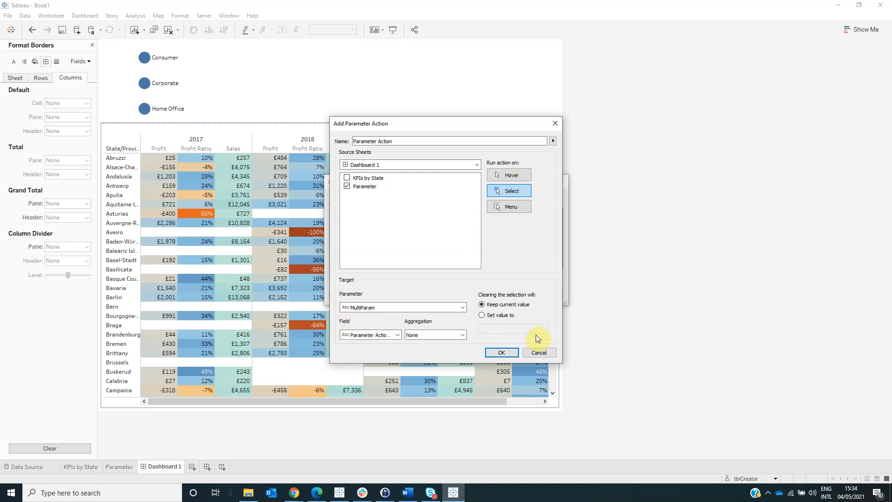
{"action": "left_click", "coordinate": [501, 352]}
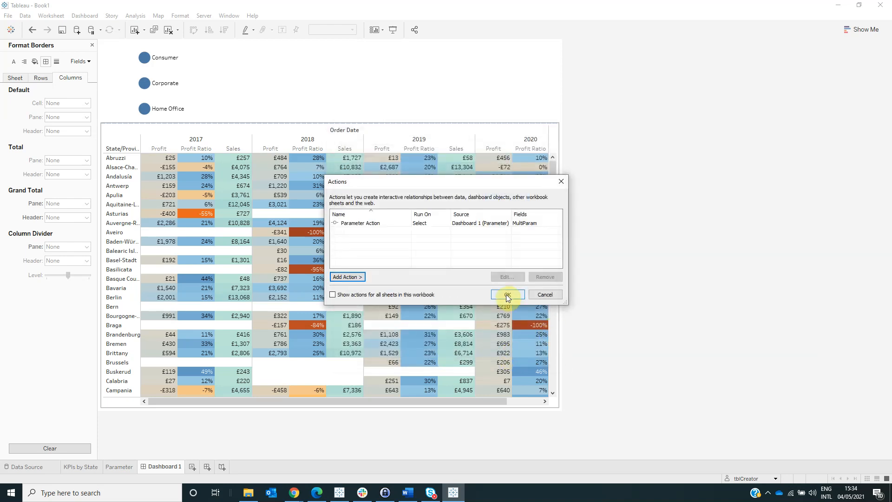
{"action": "left_click", "coordinate": [506, 295]}
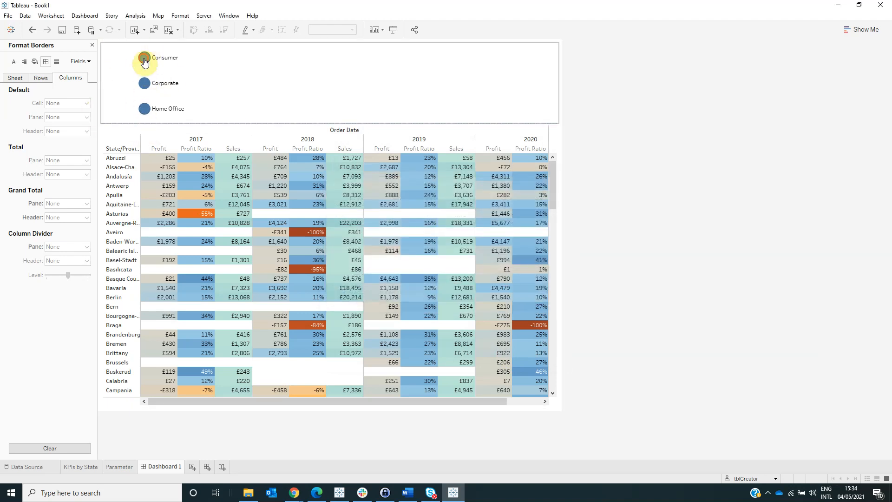
Filter KPIs by State on On/Off keeping only True after testing a Consumer selection.
{"action": "left_click", "coordinate": [144, 60]}
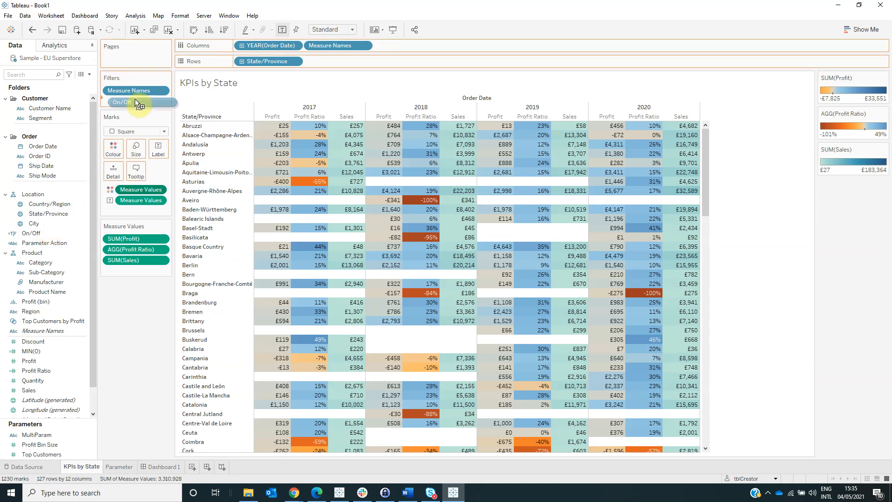
{"action": "left_click", "coordinate": [121, 103]}
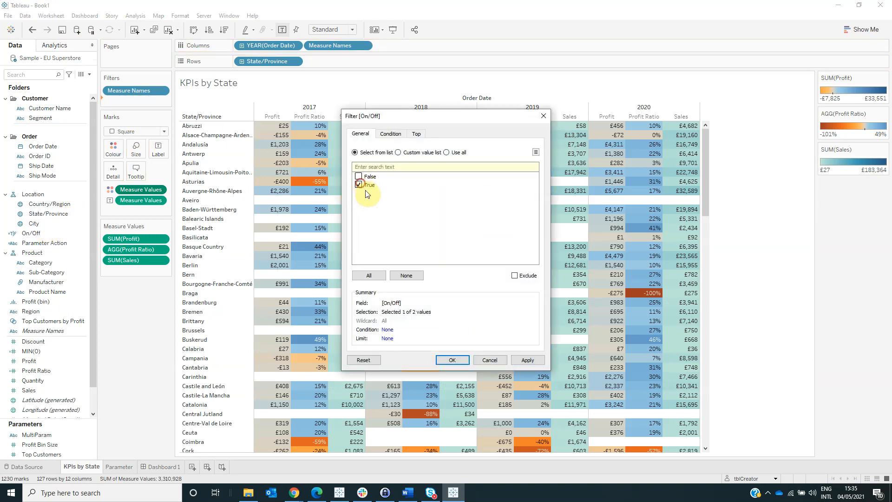
{"action": "left_click", "coordinate": [451, 360]}
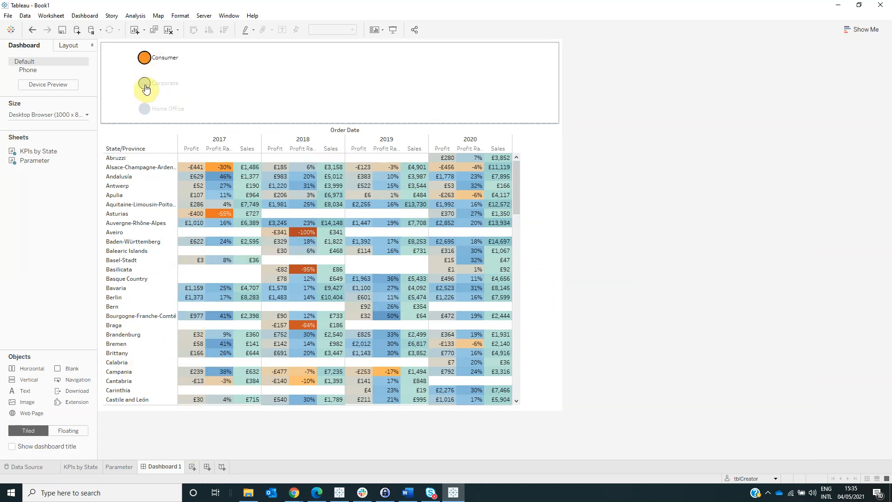
Toggle the Corporate and Home Office circles to verify multi-select filtering of the table.
{"action": "left_click", "coordinate": [146, 84]}
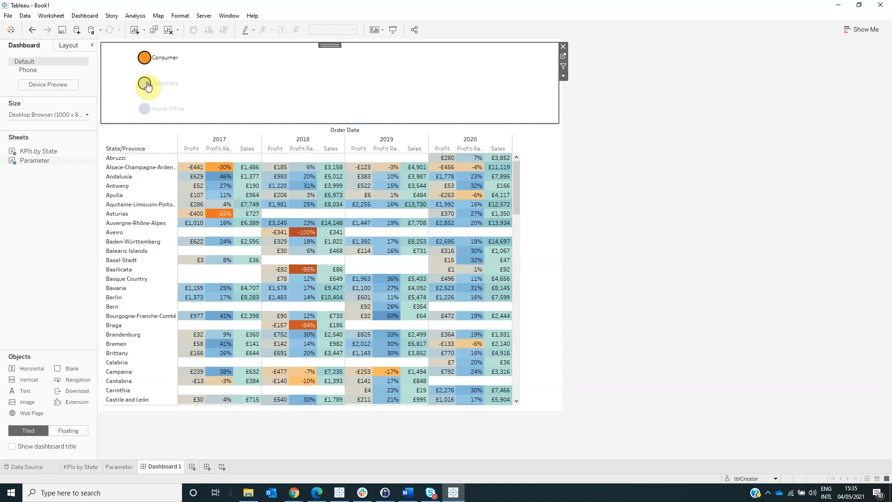
{"action": "left_click", "coordinate": [146, 83]}
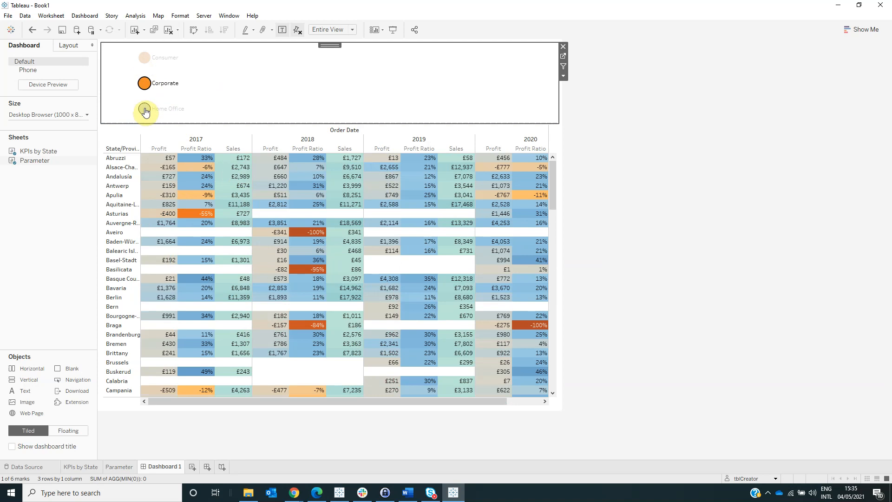
{"action": "left_click", "coordinate": [144, 109]}
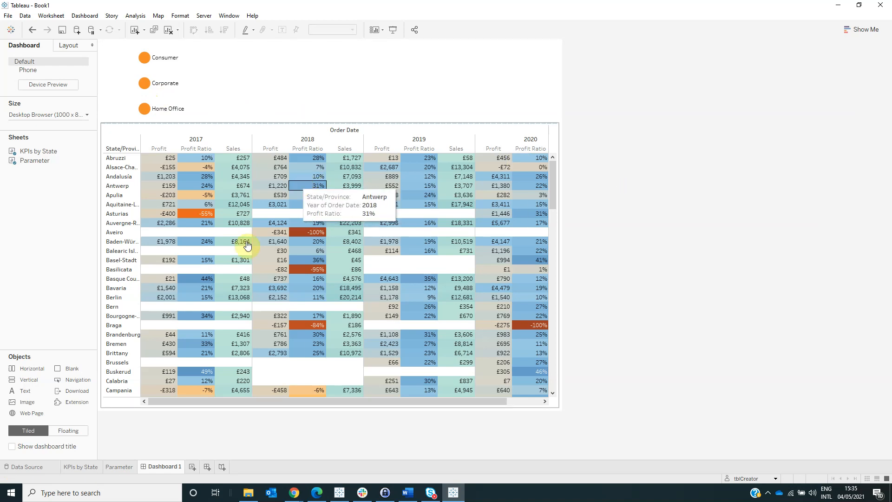
{"action": "mouse_move", "coordinate": [178, 75]}
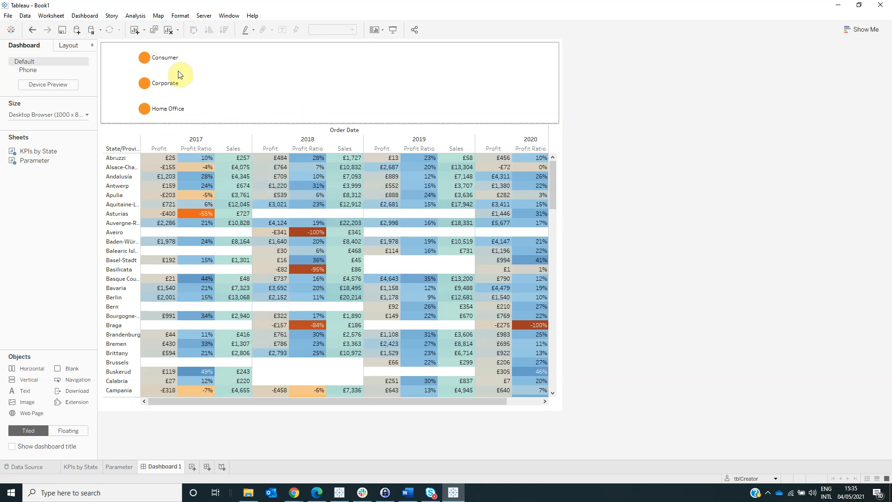